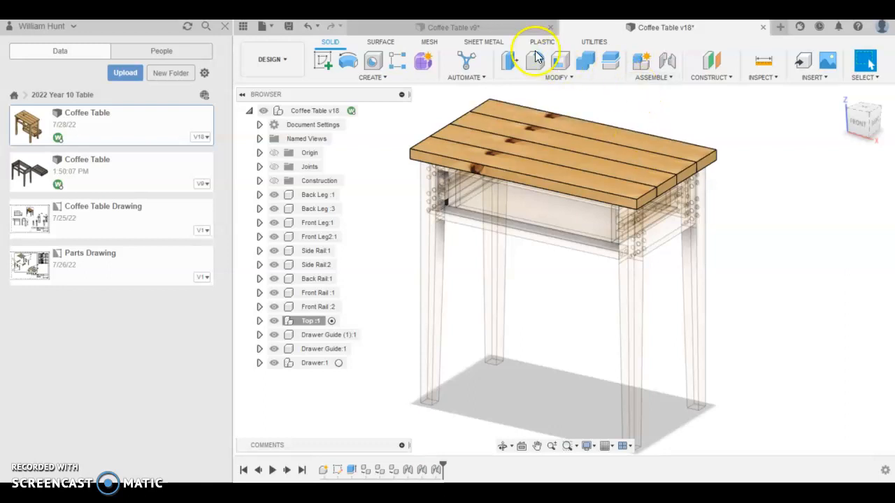
- Create a new empty component named Top under the coffee table root
{"action": "left_click", "coordinate": [447, 28]}
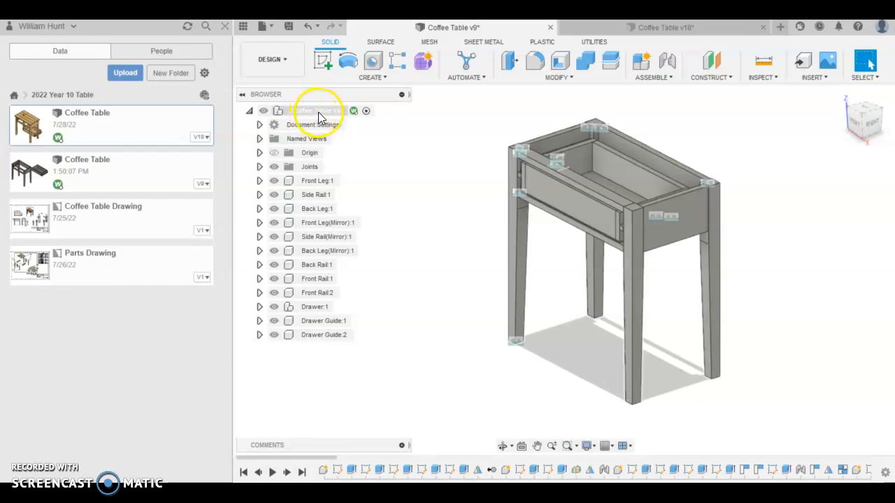
{"action": "right_click", "coordinate": [314, 111]}
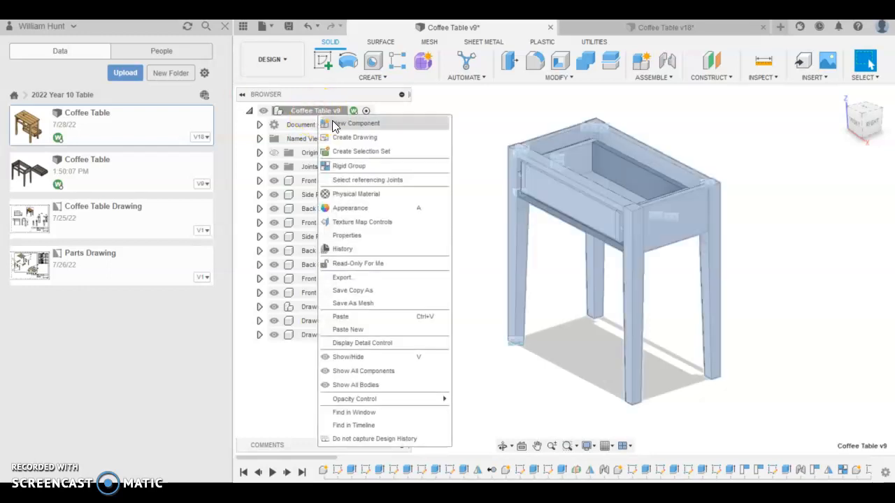
{"action": "left_click", "coordinate": [357, 123]}
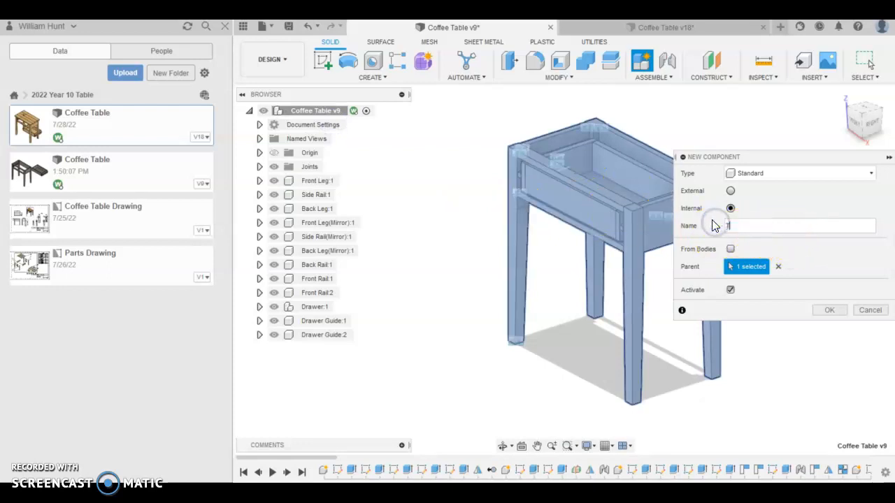
{"action": "type", "text": "Top"}
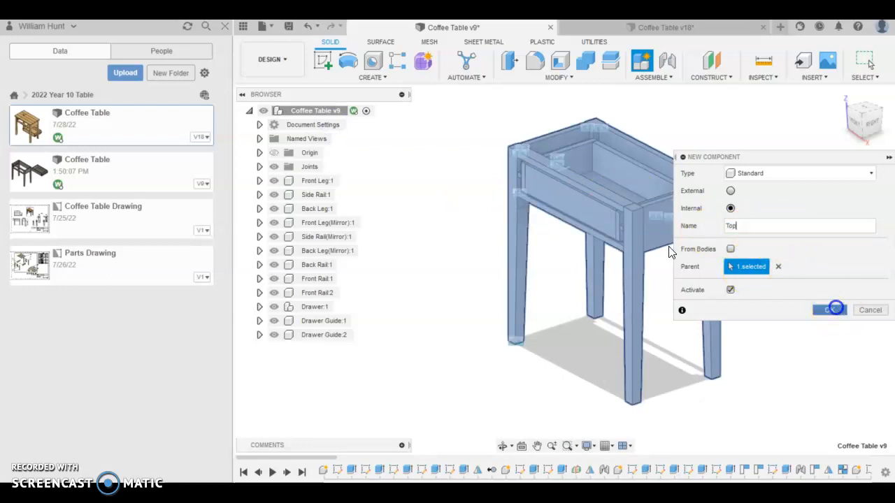
{"action": "left_click", "coordinate": [828, 311]}
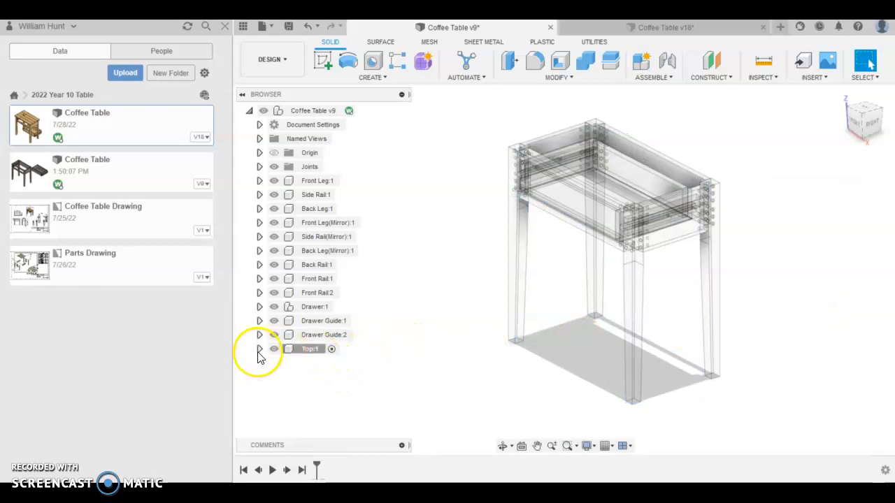
- Add a nested sub-component inside the Top component
{"action": "right_click", "coordinate": [310, 350]}
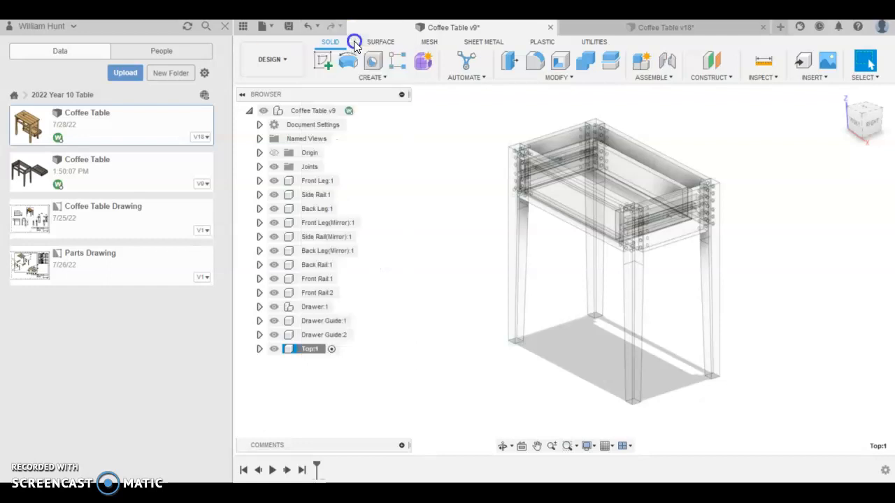
{"action": "left_click", "coordinate": [640, 61]}
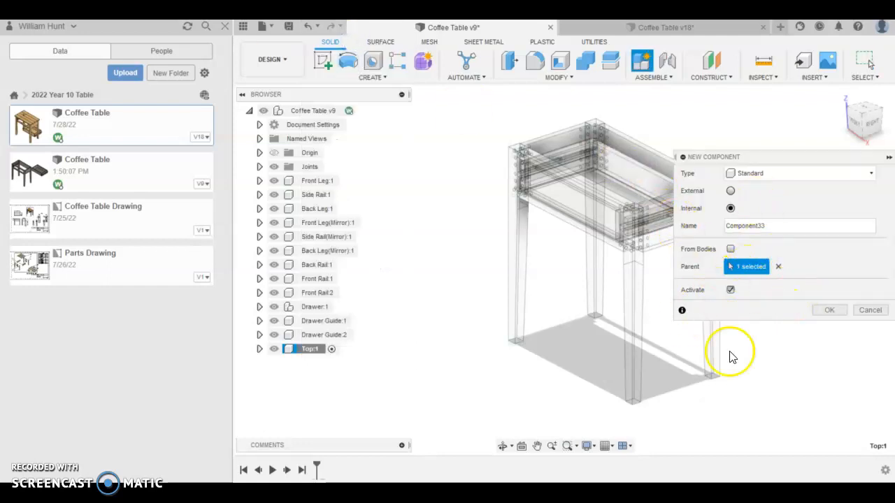
{"action": "left_click", "coordinate": [829, 310]}
{"action": "type", "text": "MPG10:1"}
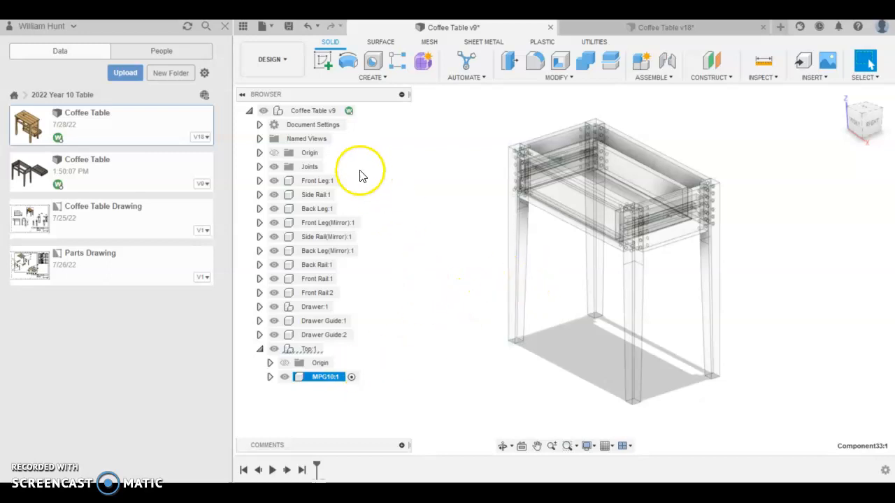
{"action": "mouse_move", "coordinate": [323, 62]}
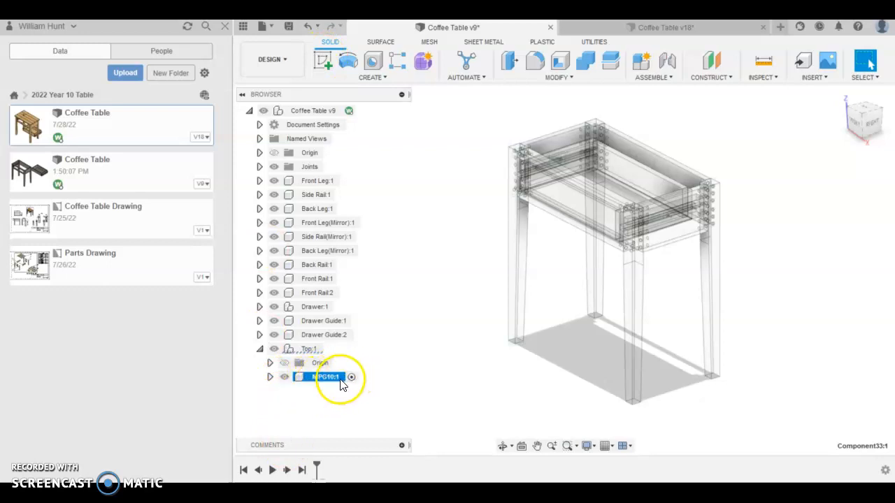
{"action": "mouse_move", "coordinate": [351, 378]}
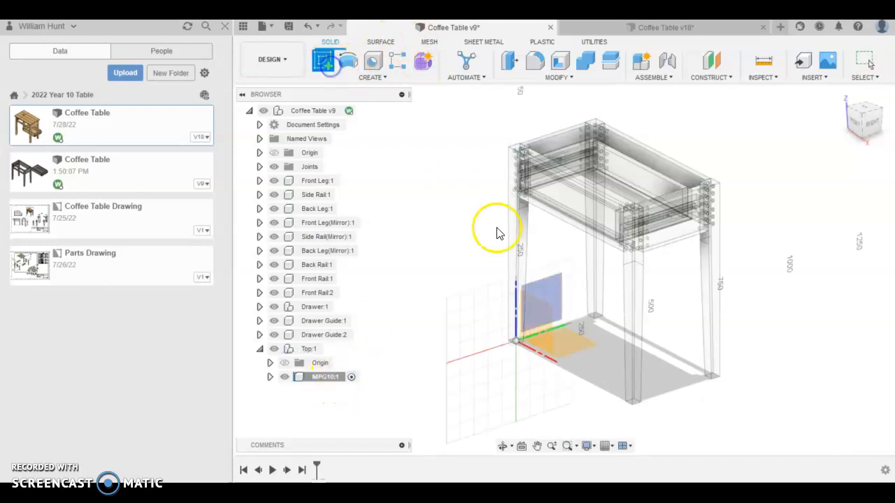
{"action": "mouse_move", "coordinate": [553, 282]}
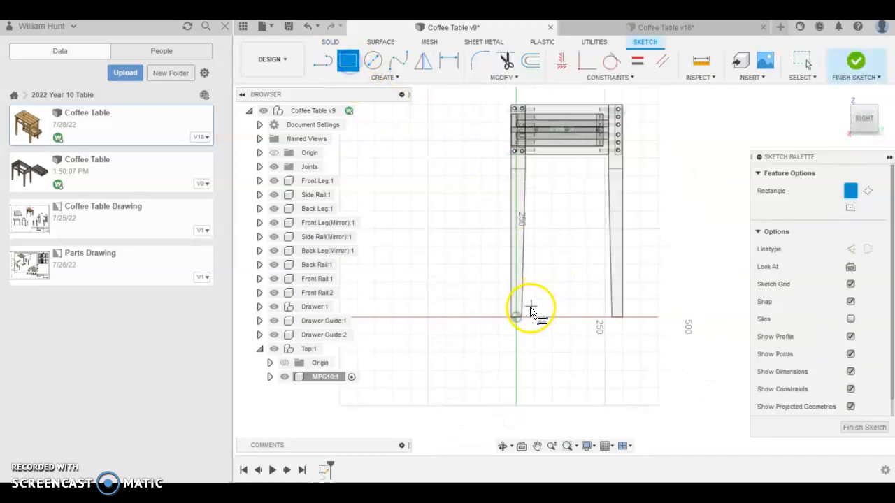
- Sketch and size the plank rectangle beneath the table frame
{"action": "left_click", "coordinate": [516, 317]}
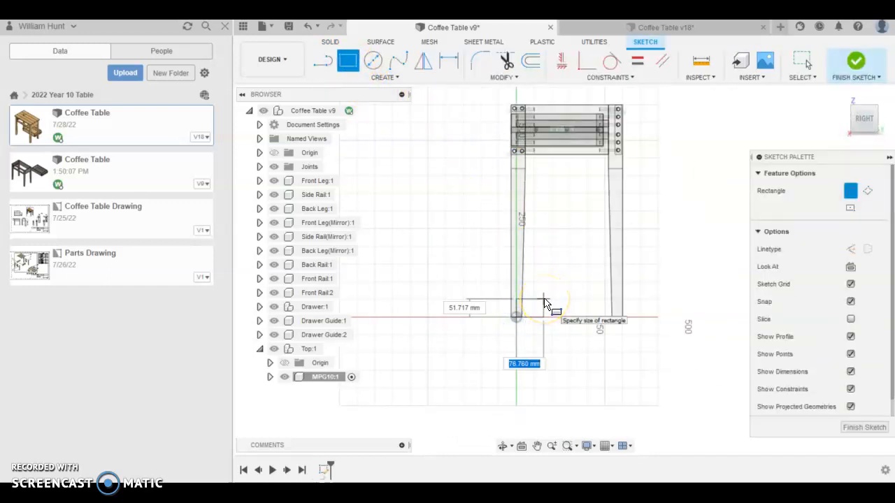
{"action": "type", "text": "8"}
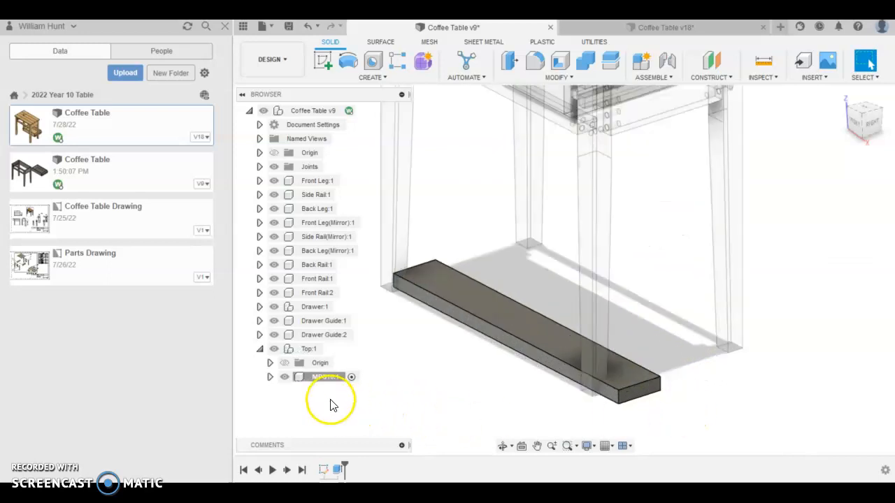
- Copy the plank and paste an independent copy under Top, sliding it beside the original
{"action": "right_click", "coordinate": [324, 377]}
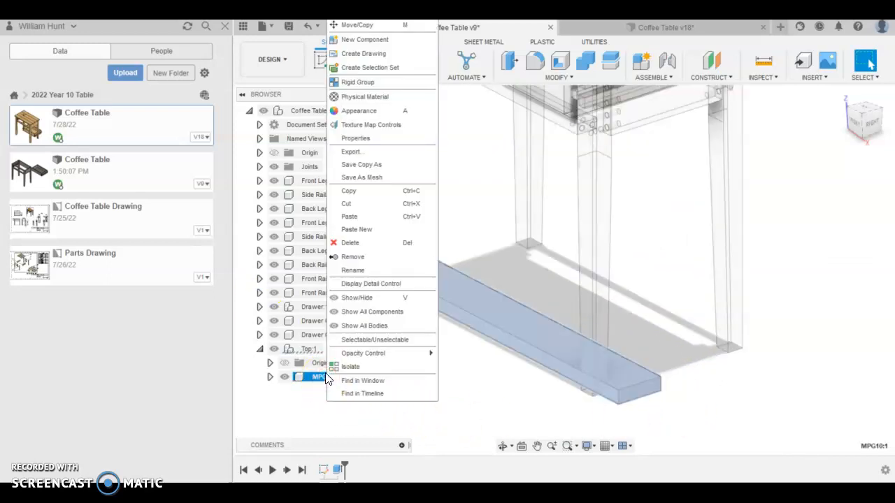
{"action": "left_click", "coordinate": [350, 366]}
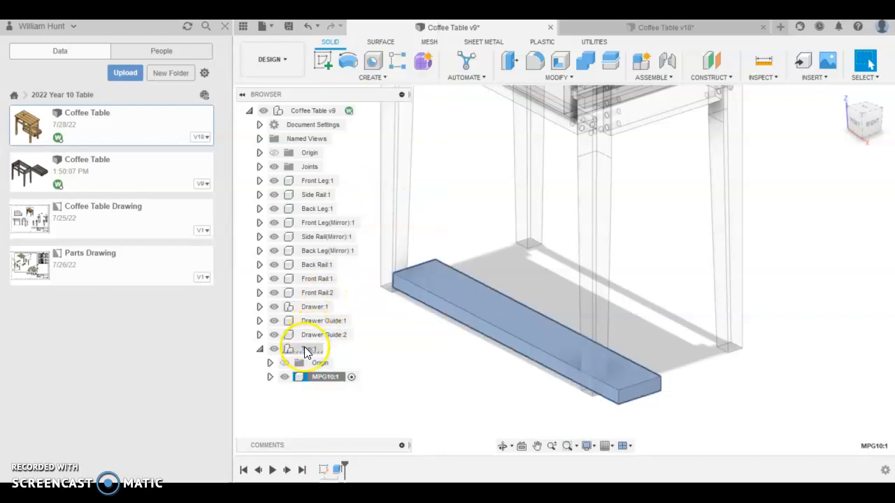
{"action": "right_click", "coordinate": [304, 350]}
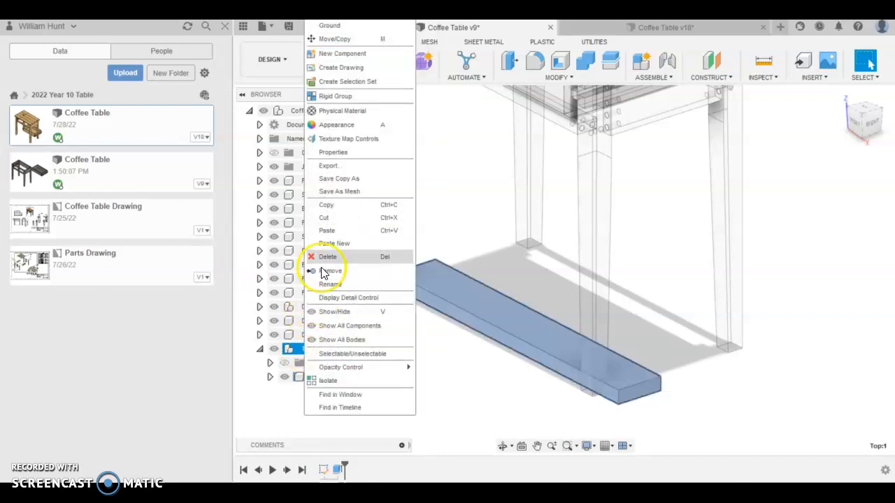
{"action": "left_click", "coordinate": [335, 39]}
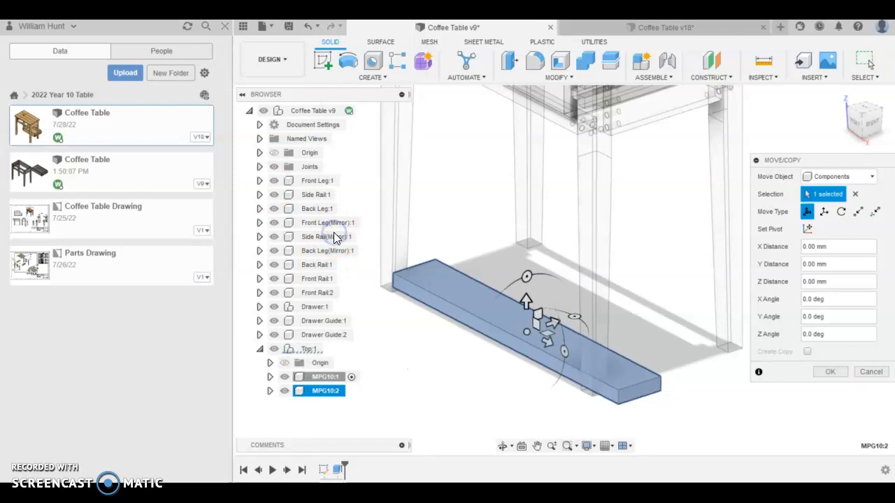
{"action": "left_click_drag", "start_coordinate": [526, 300], "coordinate": [601, 303]}
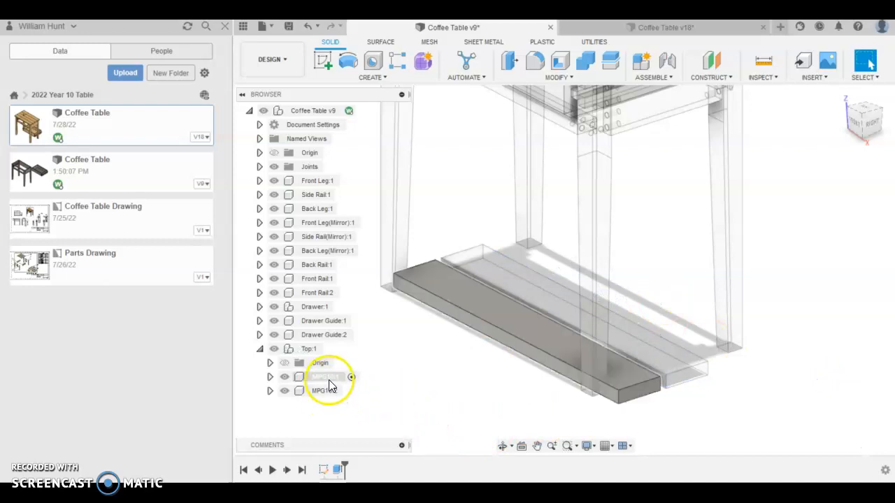
- Paste two more independent plank copies under Top and confirm their positions
{"action": "right_click", "coordinate": [325, 377]}
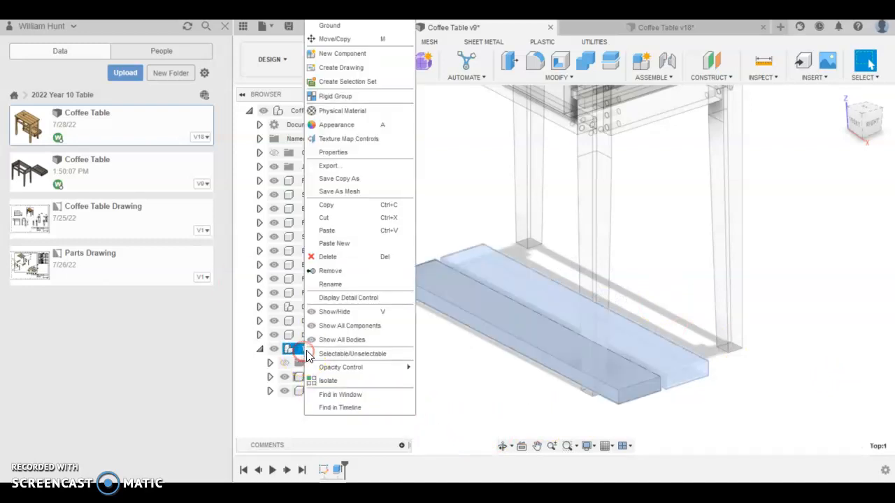
{"action": "left_click", "coordinate": [336, 40]}
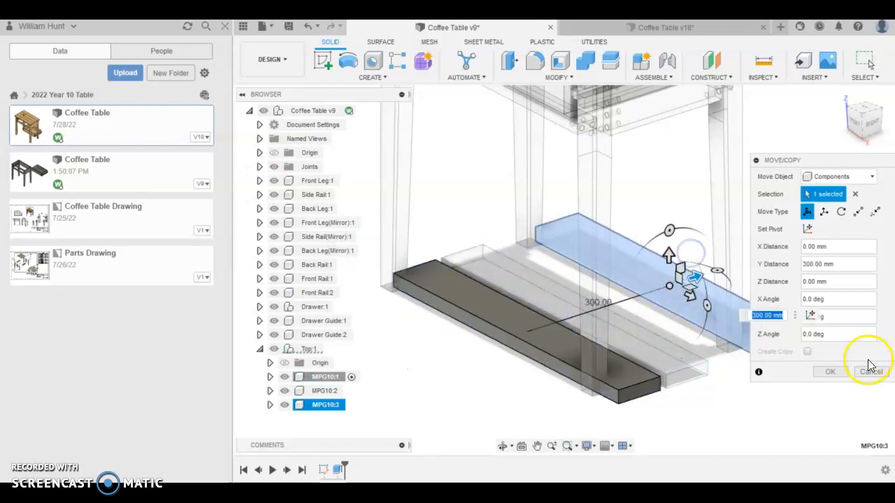
{"action": "left_click", "coordinate": [870, 372]}
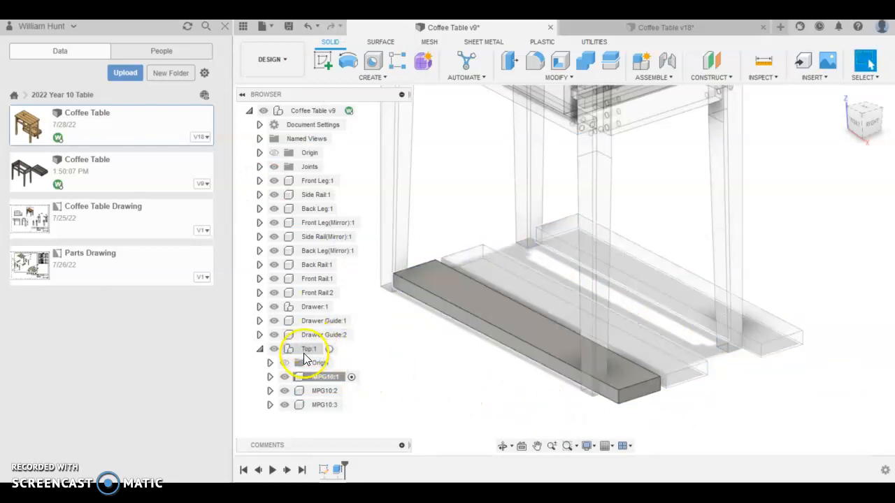
{"action": "right_click", "coordinate": [310, 350]}
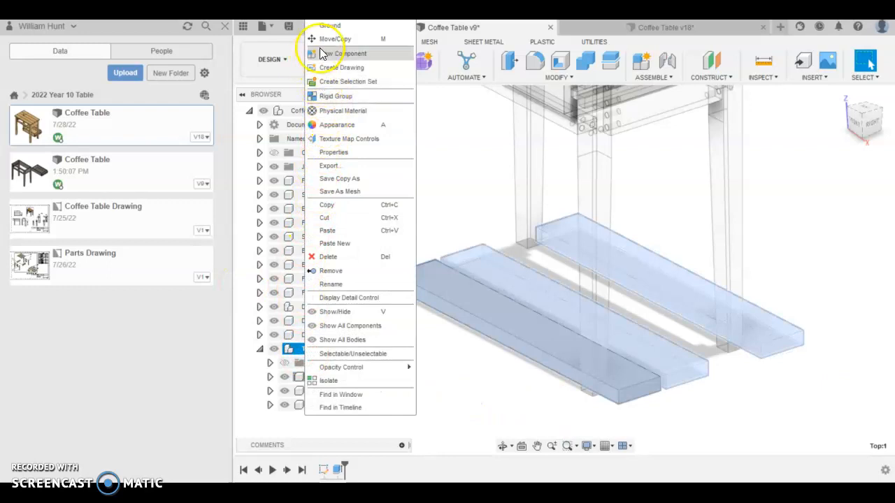
{"action": "mouse_move", "coordinate": [326, 231]}
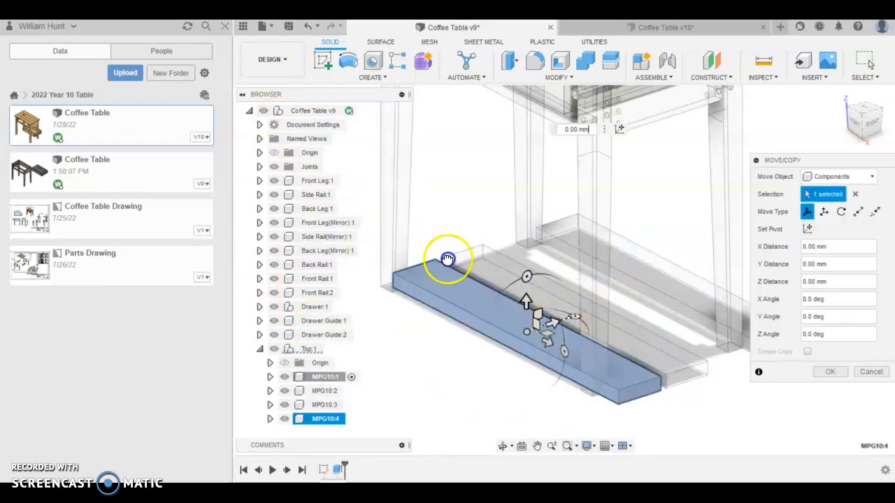
{"action": "left_click", "coordinate": [831, 372]}
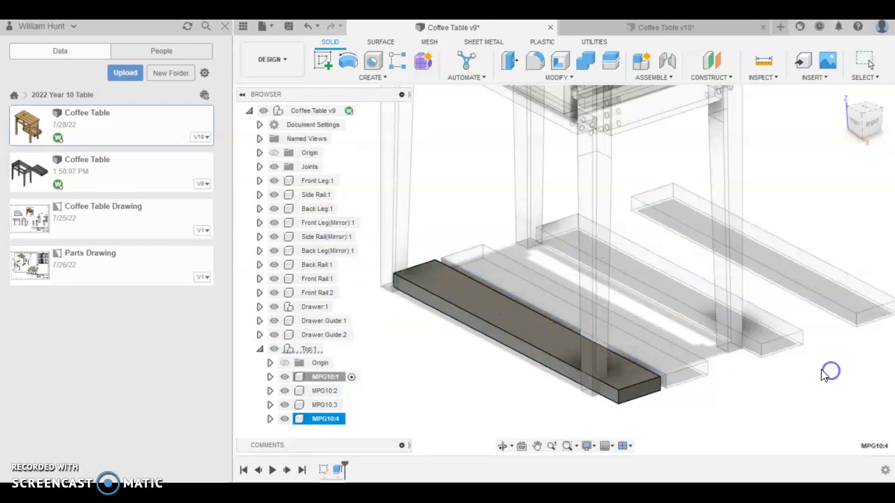
- Join two top planks edge to edge with a rigid joint
{"action": "left_click", "coordinate": [669, 61]}
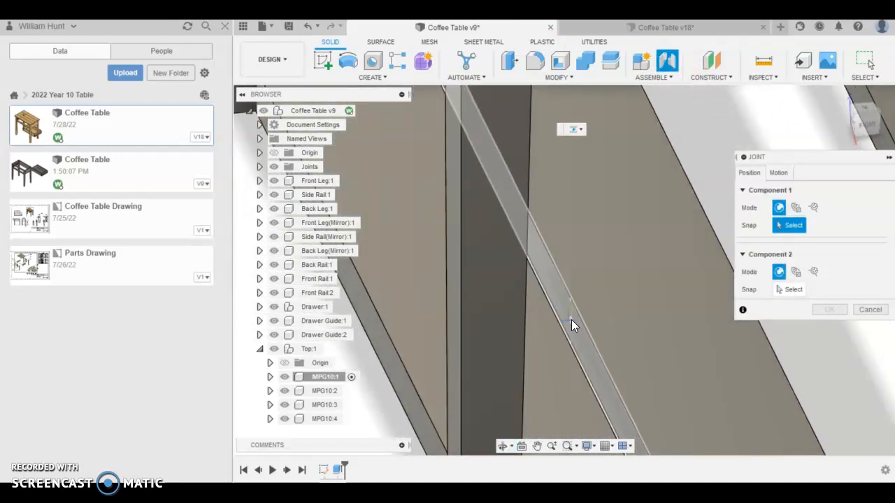
{"action": "left_click", "coordinate": [570, 308]}
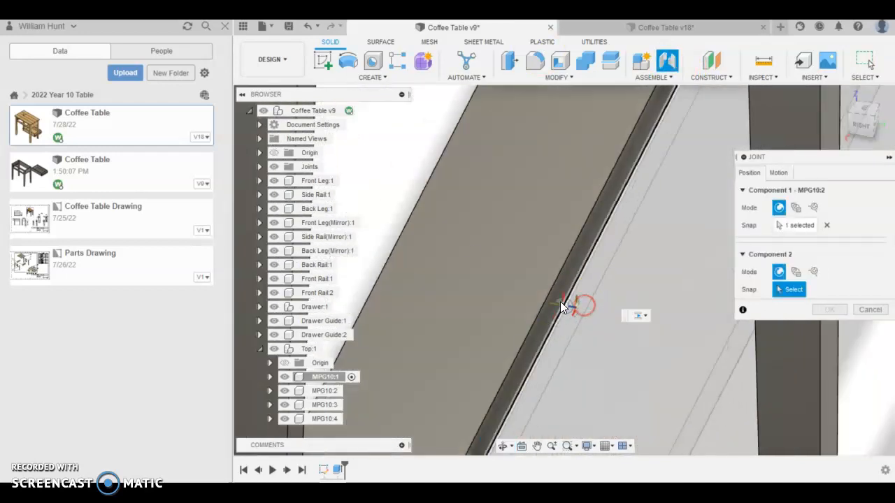
{"action": "left_click", "coordinate": [565, 305]}
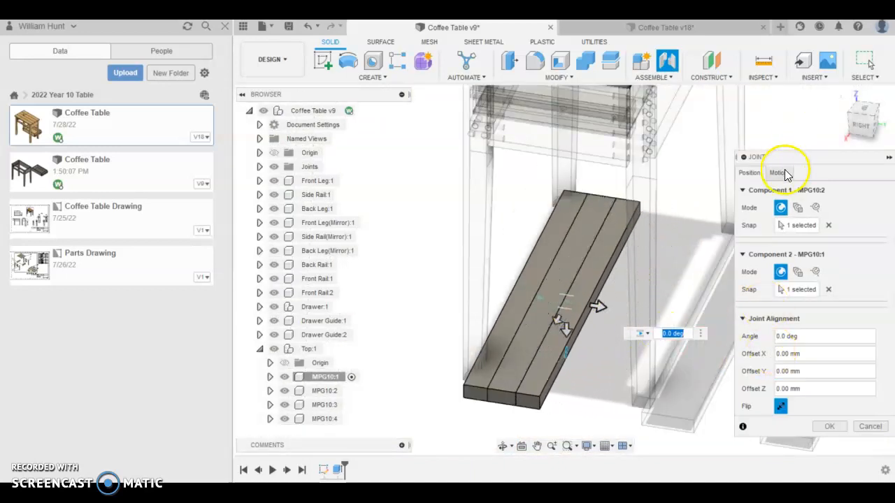
{"action": "left_click", "coordinate": [777, 173]}
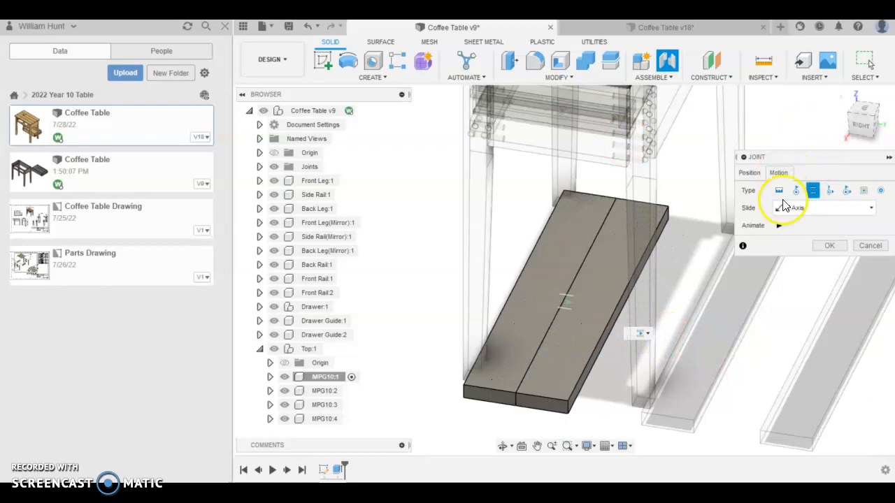
{"action": "left_click", "coordinate": [778, 190]}
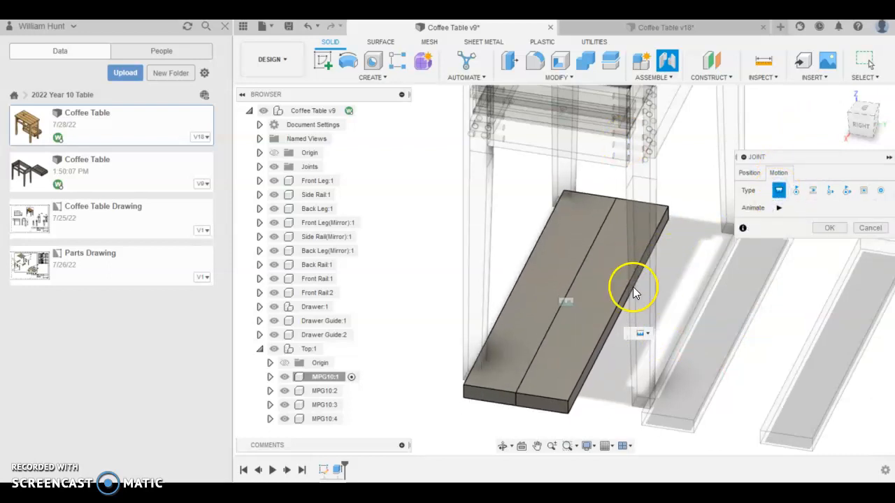
{"action": "left_click", "coordinate": [829, 228]}
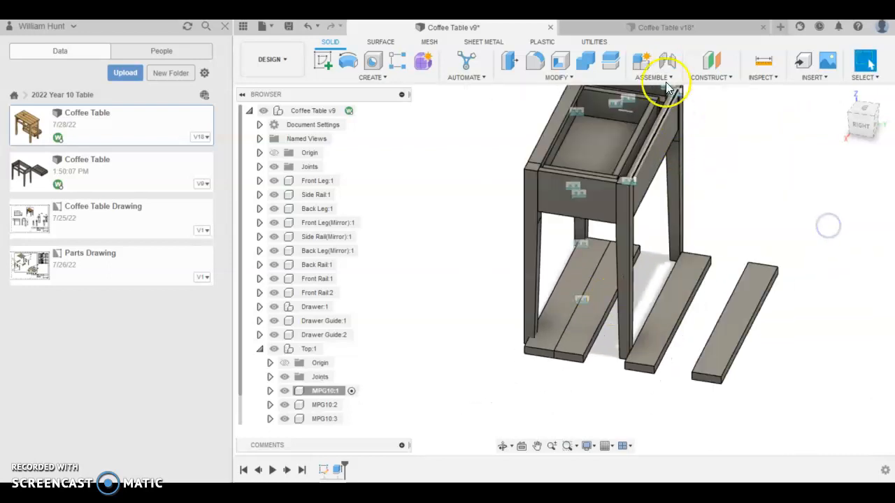
- Bind a loose plank to the table frame with another rigid joint
{"action": "left_click", "coordinate": [668, 61]}
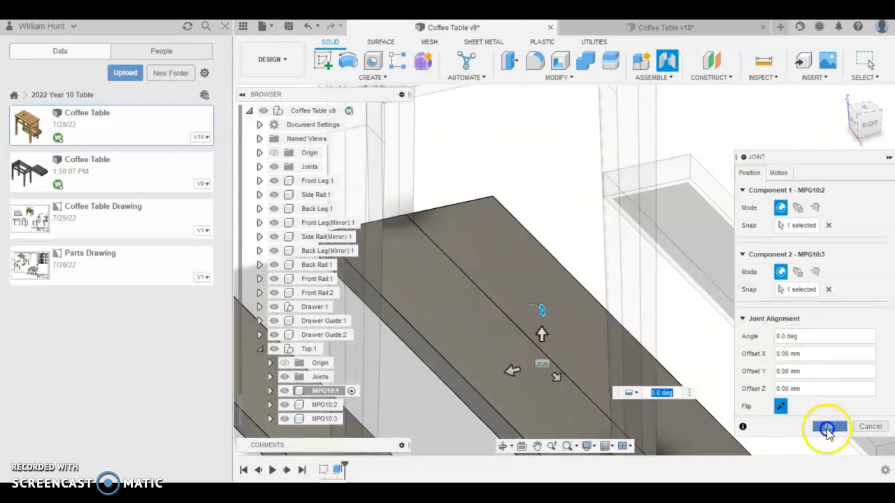
{"action": "left_click", "coordinate": [828, 428]}
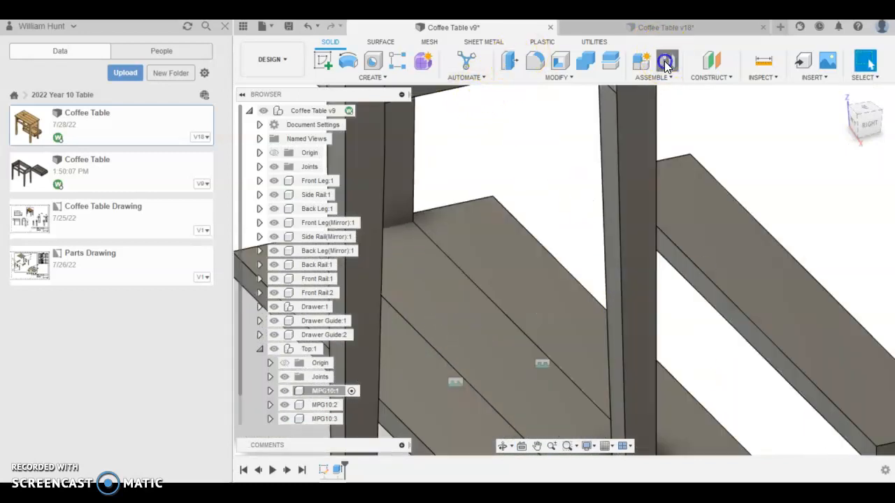
{"action": "left_click", "coordinate": [665, 61]}
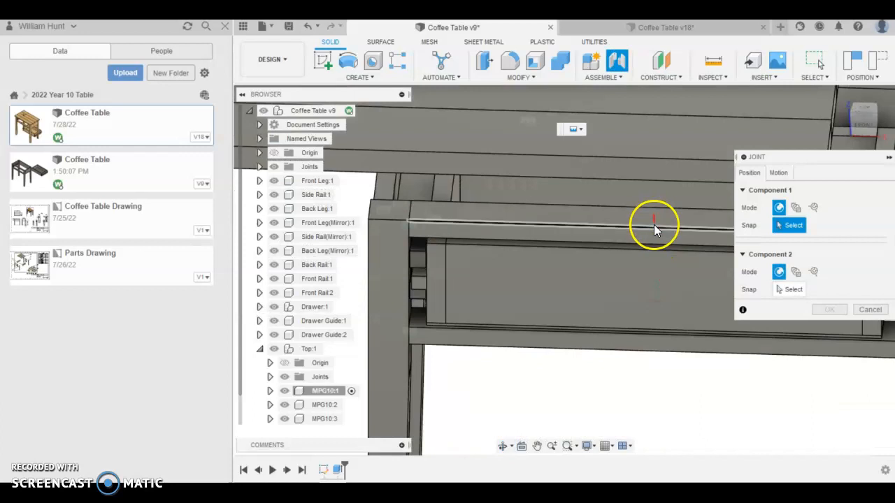
- Join the second top plank to the front rail with a rigid joint
{"action": "left_click", "coordinate": [656, 232]}
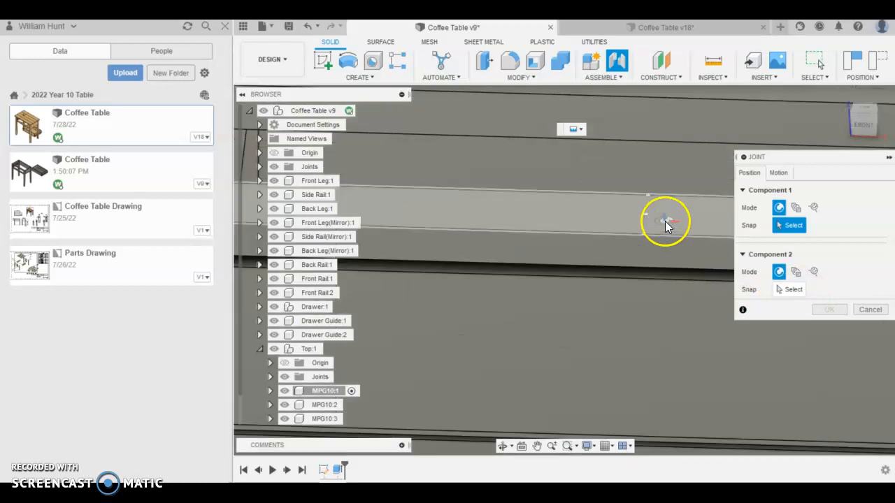
{"action": "left_click", "coordinate": [664, 221]}
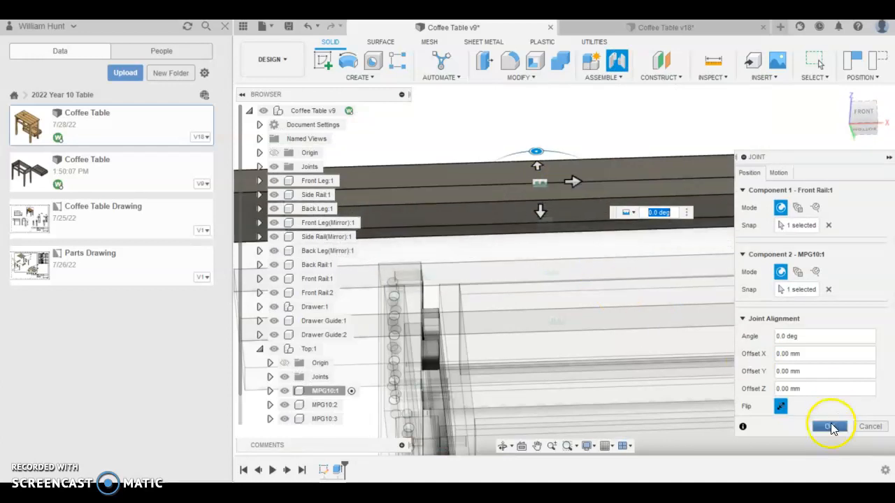
{"action": "left_click", "coordinate": [827, 427]}
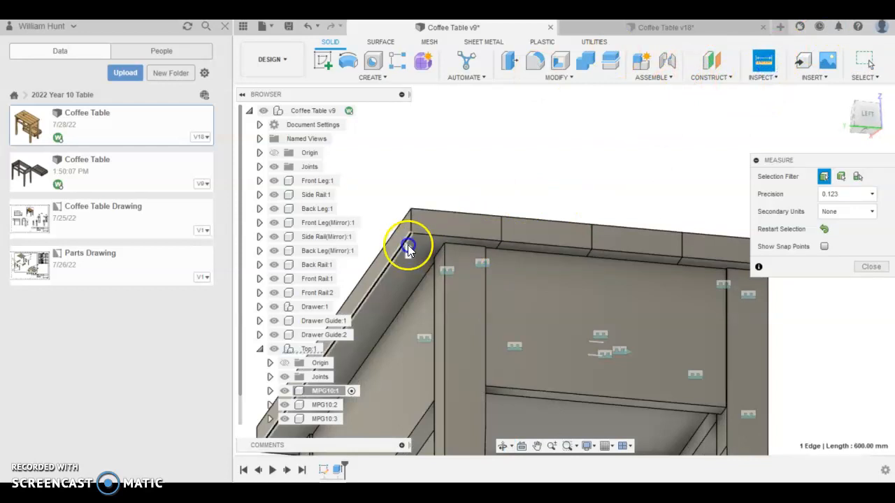
- Measure the 37 mm gap at the frame's top edge and start editing the plank's joint
{"action": "left_click", "coordinate": [434, 250]}
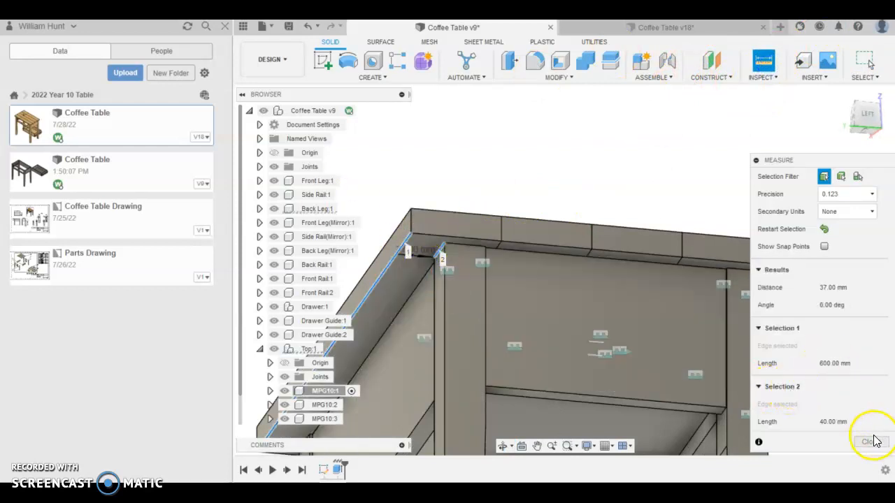
{"action": "left_click", "coordinate": [870, 442]}
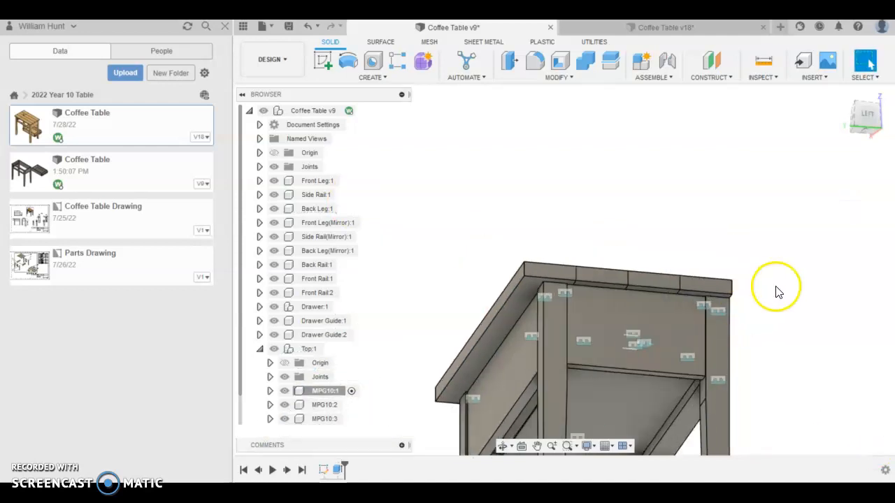
{"action": "left_click_drag", "start_coordinate": [777, 289], "coordinate": [828, 285]}
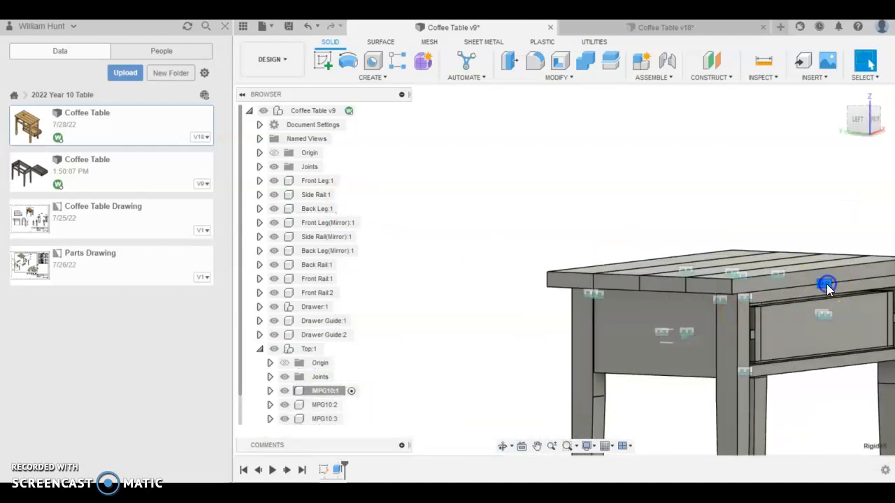
{"action": "right_click", "coordinate": [828, 285]}
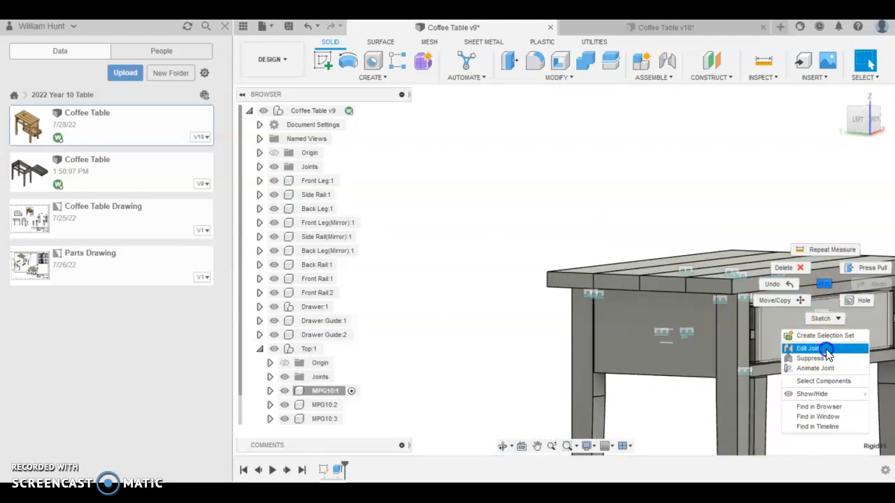
{"action": "left_click", "coordinate": [808, 348]}
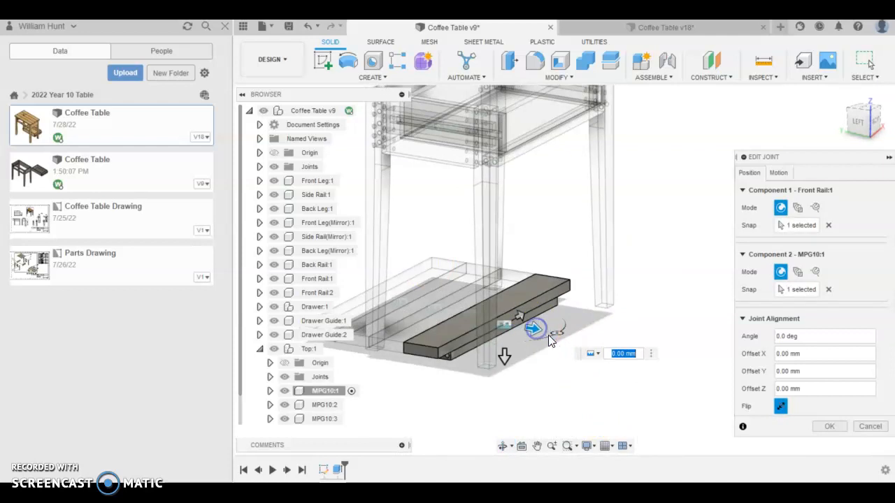
- Set the joint's Y offset to -37/2 so the plank sits centred on the frame
{"action": "left_click_drag", "start_coordinate": [537, 330], "coordinate": [526, 329]}
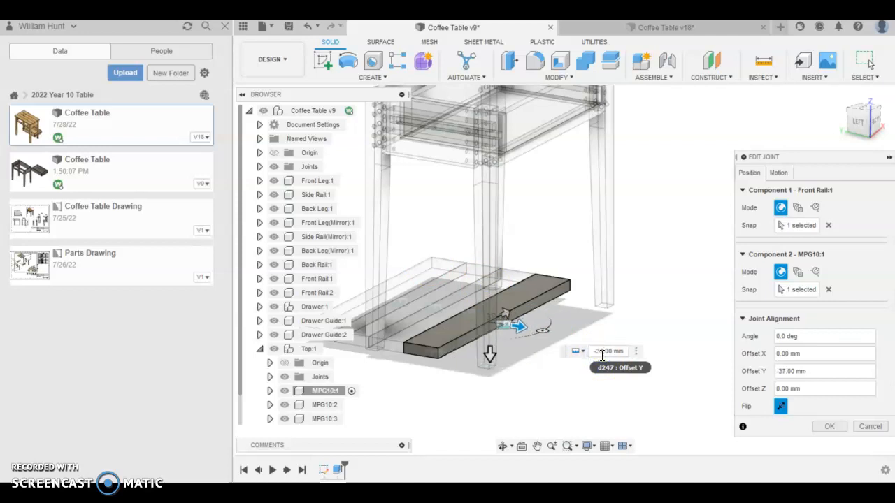
{"action": "left_click", "coordinate": [607, 351]}
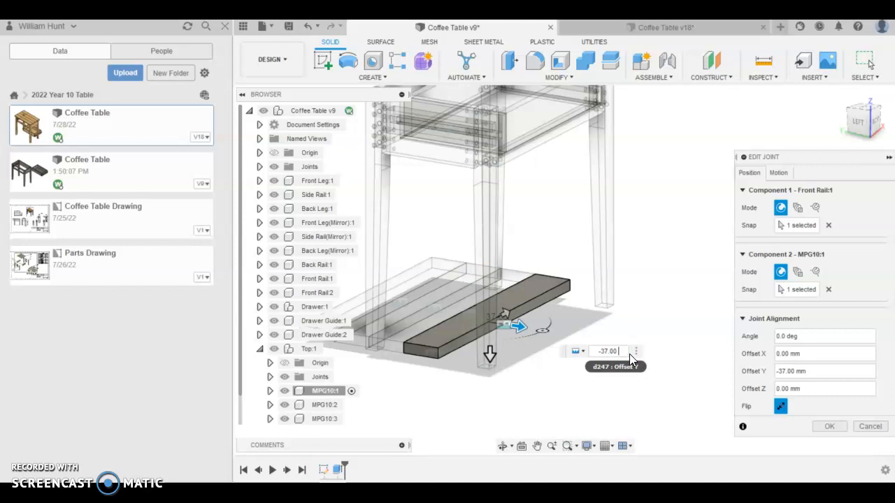
{"action": "type", "text": "/2"}
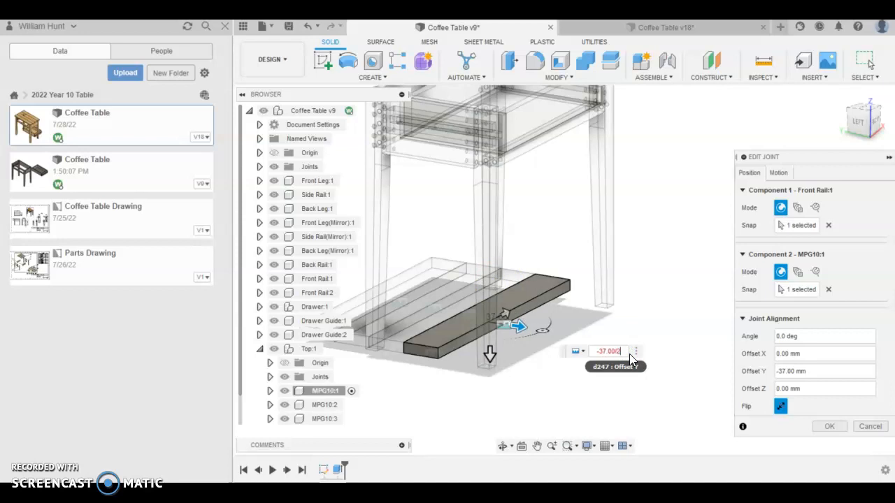
{"action": "left_click", "coordinate": [827, 426]}
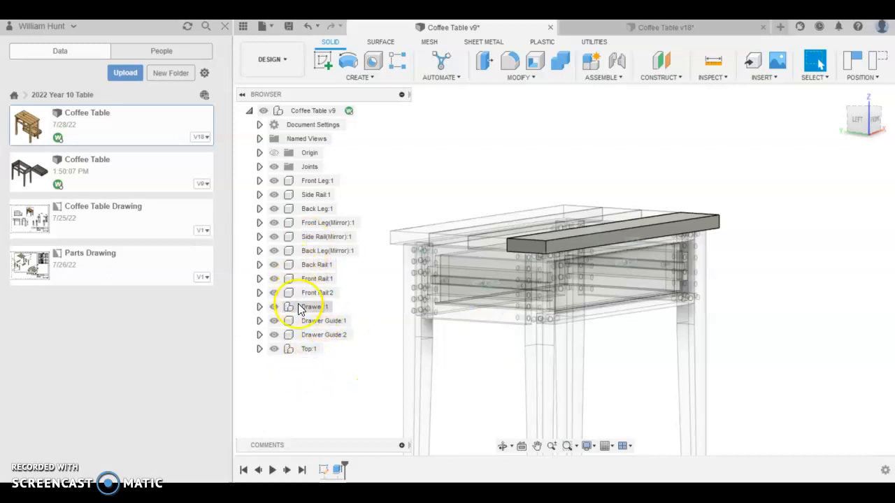
- Expand Drawer1 and measure the 102 mm distance between its edges
{"action": "left_click", "coordinate": [316, 306]}
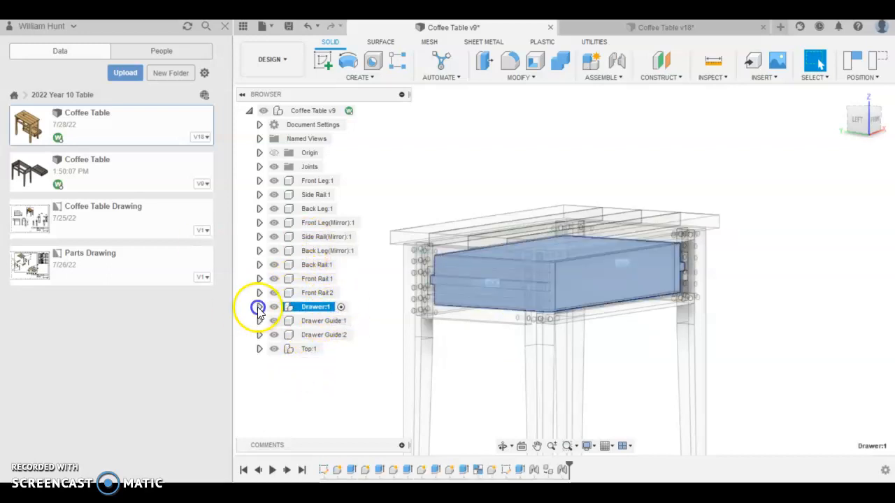
{"action": "left_click", "coordinate": [260, 307]}
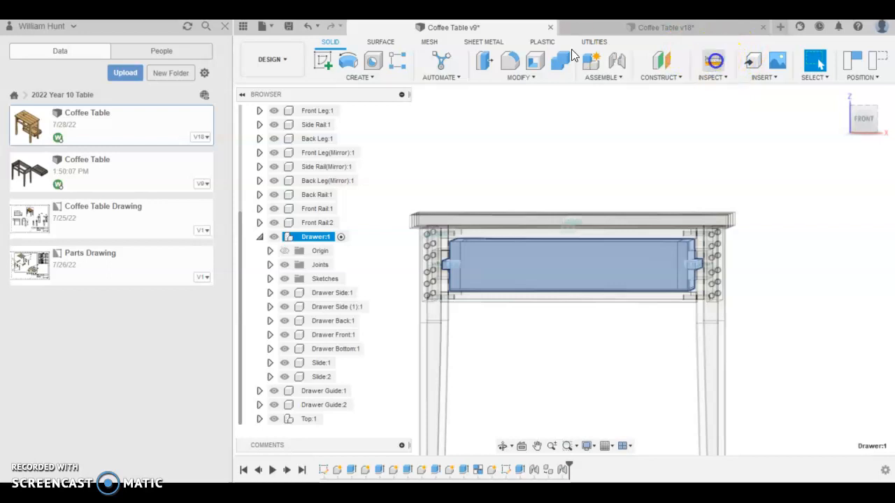
{"action": "left_click", "coordinate": [710, 61]}
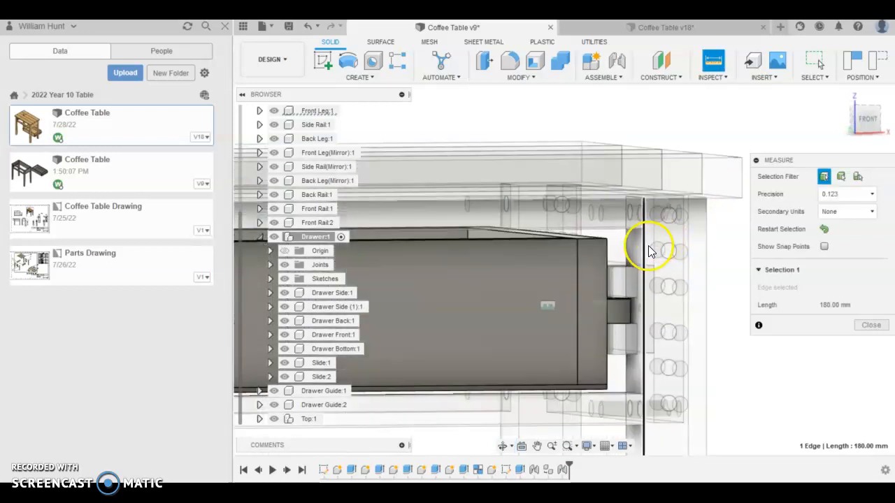
{"action": "left_click", "coordinate": [640, 252]}
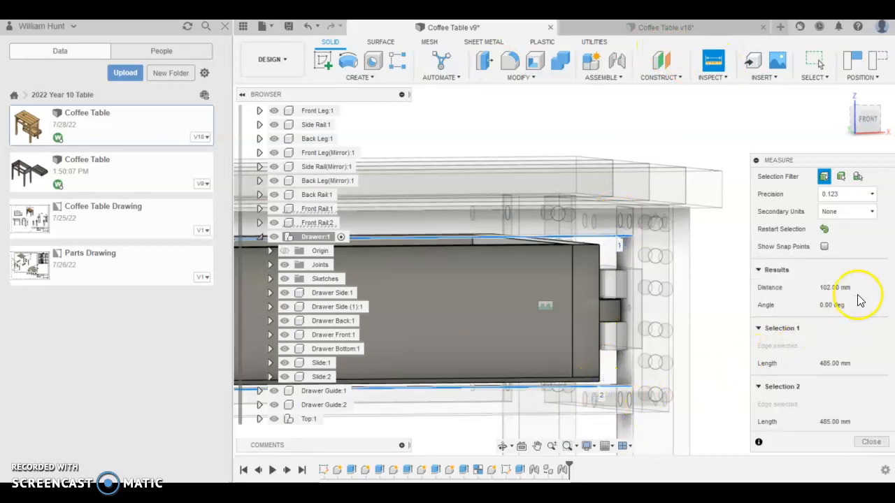
{"action": "mouse_move", "coordinate": [864, 413]}
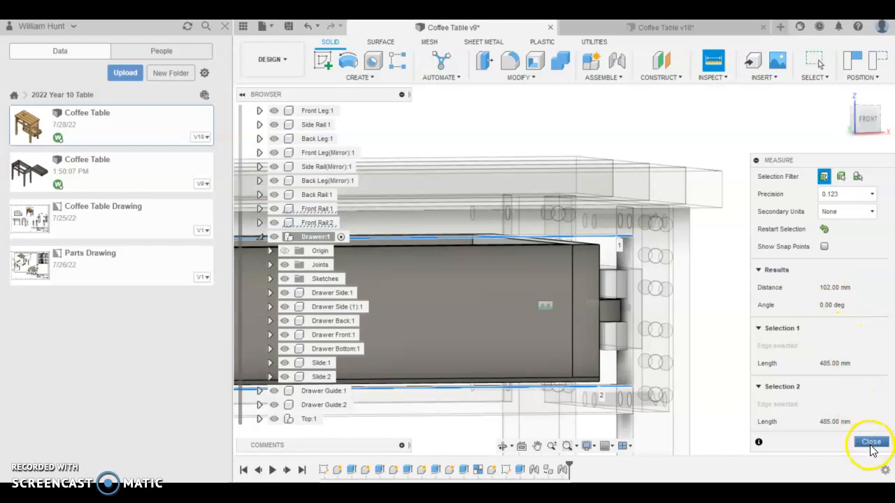
- Create a new Drawer Face component under the drawer
{"action": "left_click", "coordinate": [870, 441]}
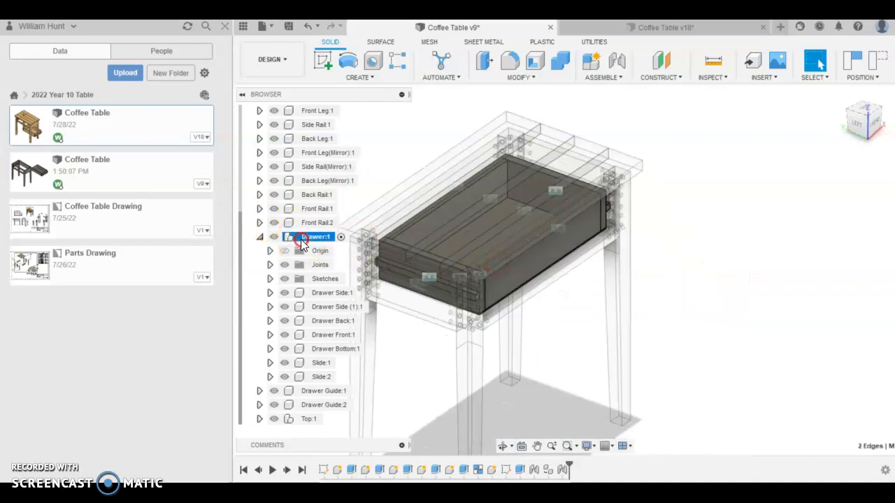
{"action": "left_click", "coordinate": [317, 236]}
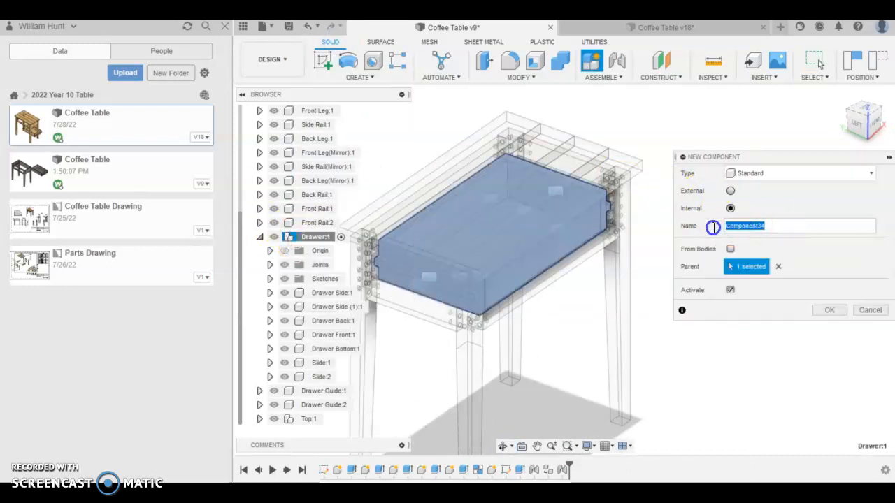
{"action": "type", "text": "Draw"}
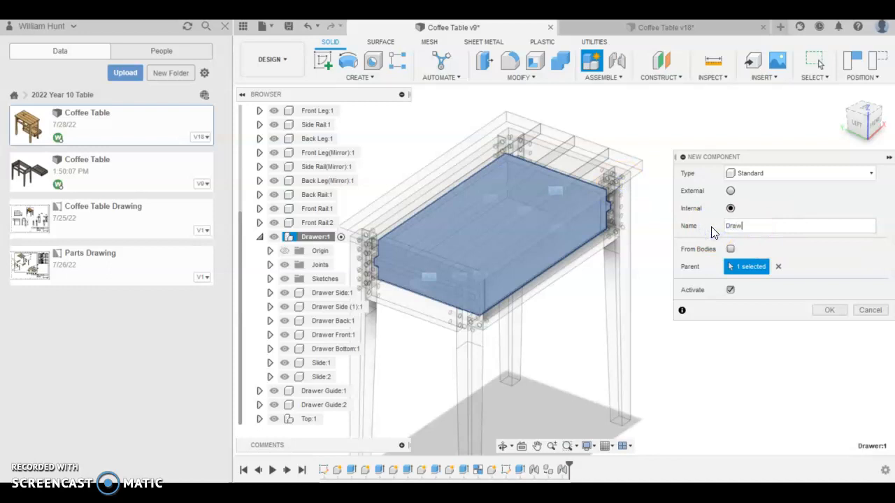
{"action": "type", "text": "Drawer Face"}
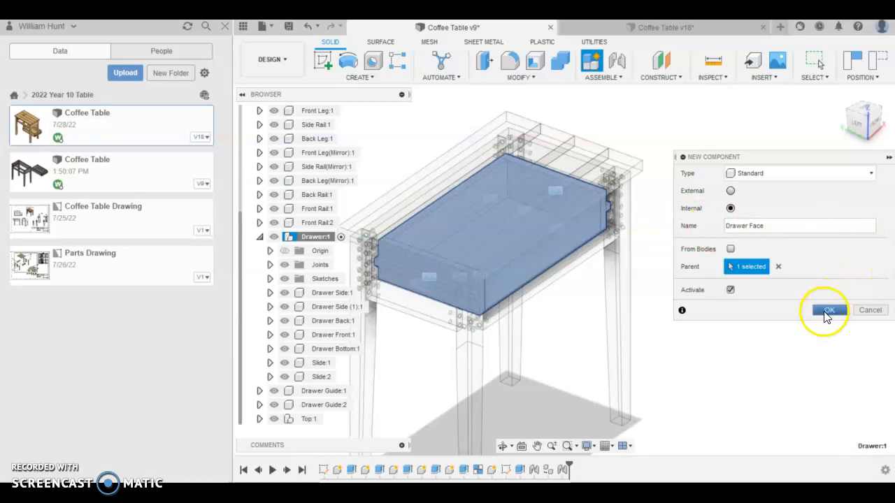
{"action": "left_click", "coordinate": [827, 311]}
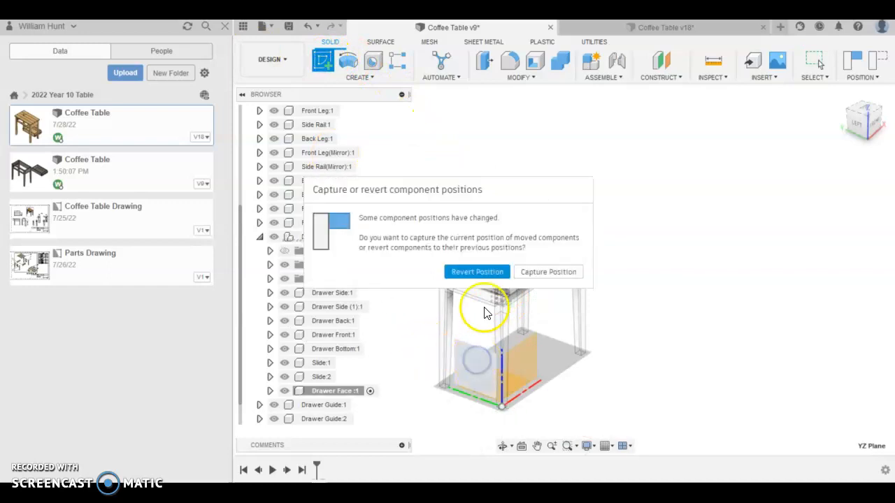
{"action": "left_click", "coordinate": [477, 271]}
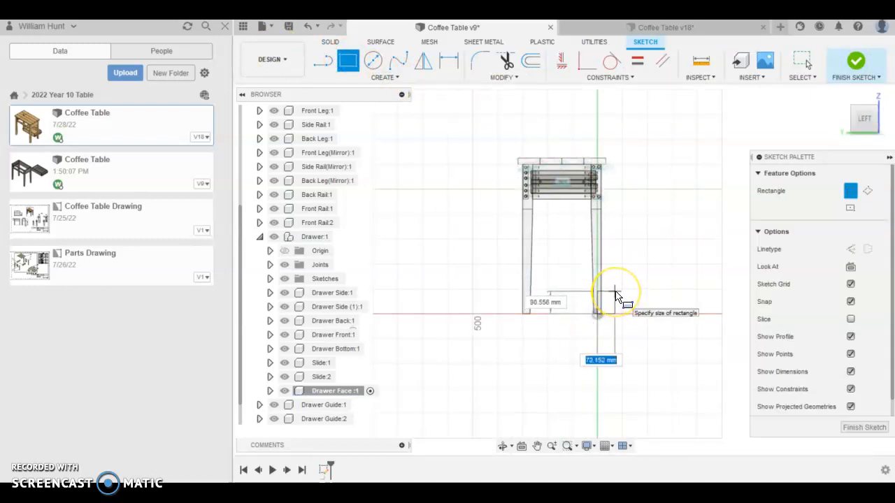
- Sketch a 12 x 100 mm rectangle against the drawer front
{"action": "type", "text": "12"}
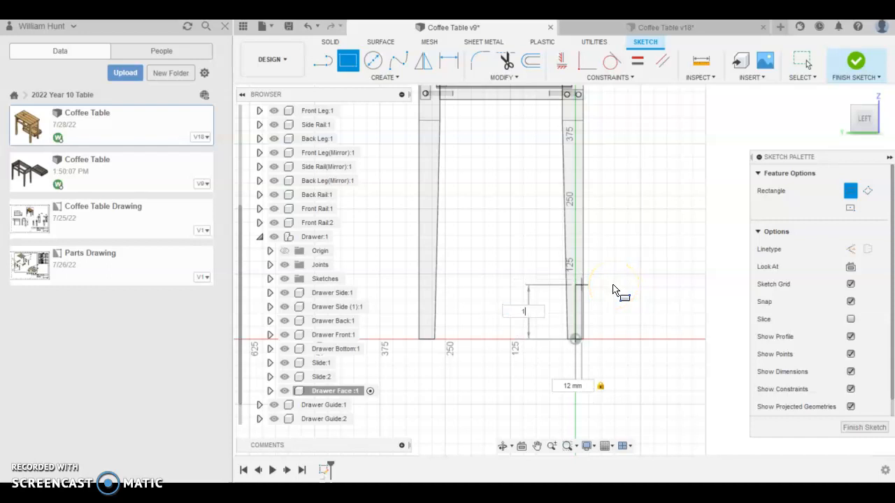
{"action": "type", "text": "100"}
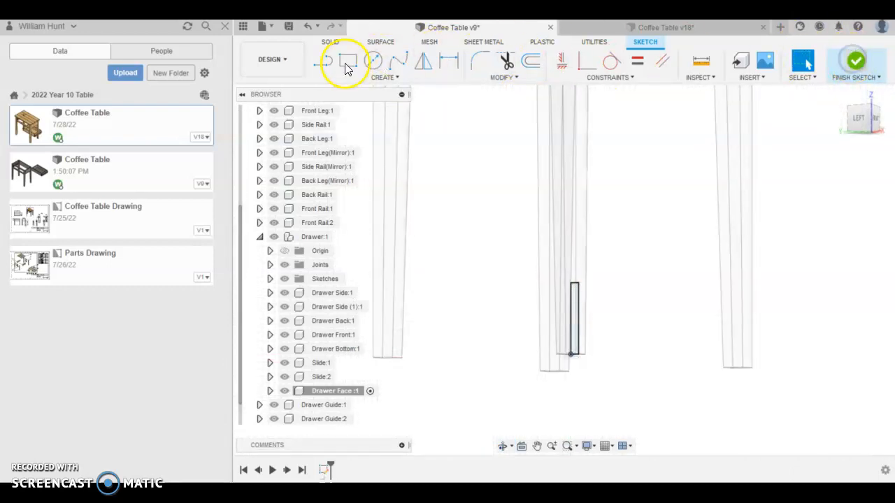
- Extrude the drawer face 480 mm as a new body and begin joining it to the drawer
{"action": "left_click", "coordinate": [856, 61]}
{"action": "type", "text": "480"}
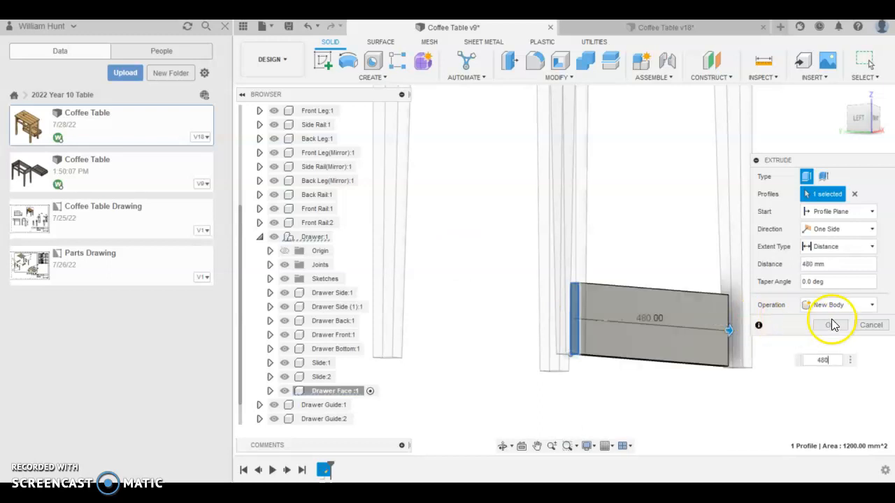
{"action": "left_click", "coordinate": [831, 324]}
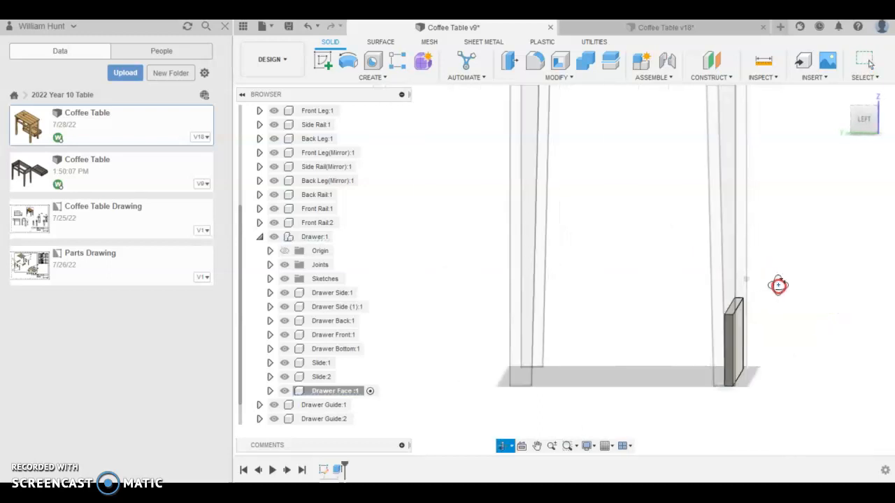
{"action": "left_click", "coordinate": [653, 64]}
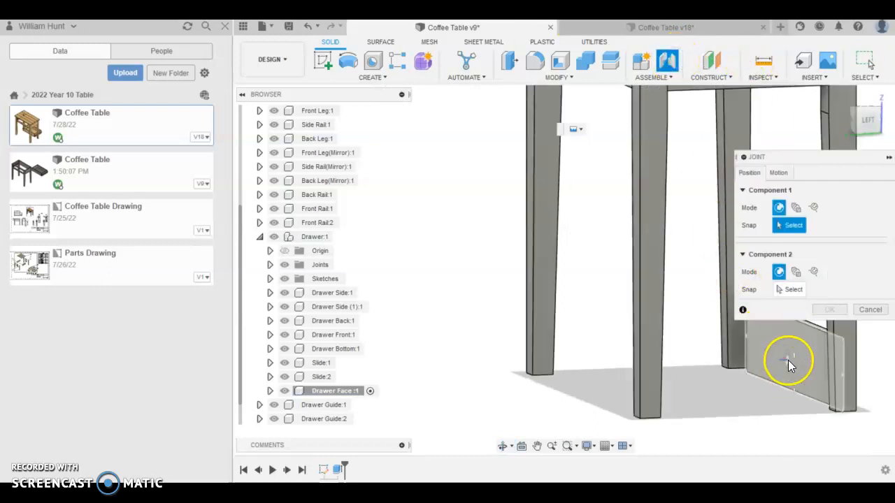
{"action": "left_click", "coordinate": [789, 362]}
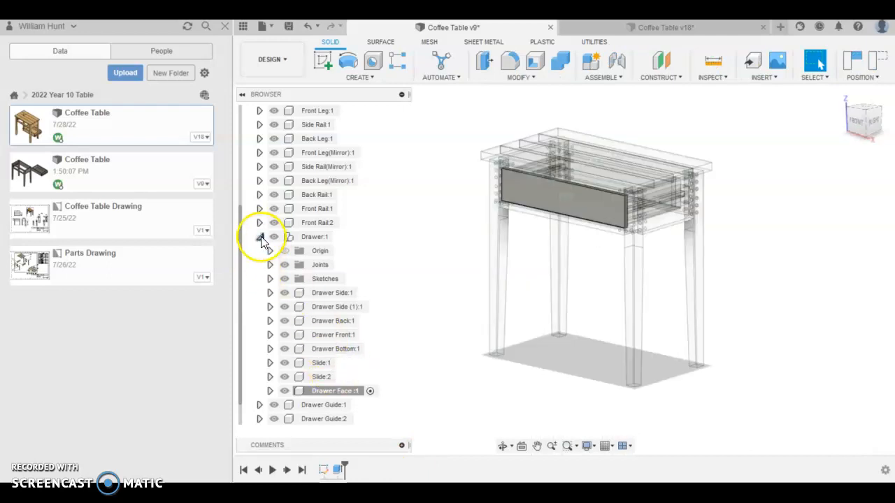
- Collapse the drawer, hide joint markers, and show the table shaded in perspective view
{"action": "left_click", "coordinate": [260, 236]}
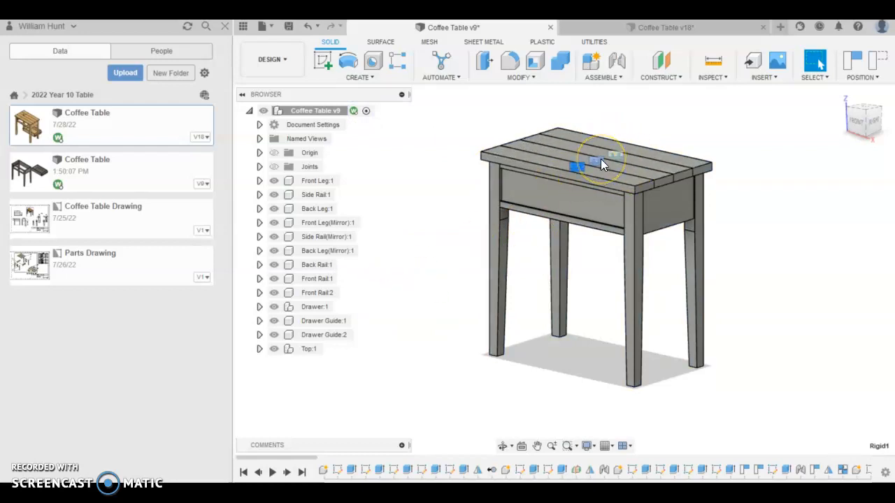
{"action": "left_click", "coordinate": [260, 349]}
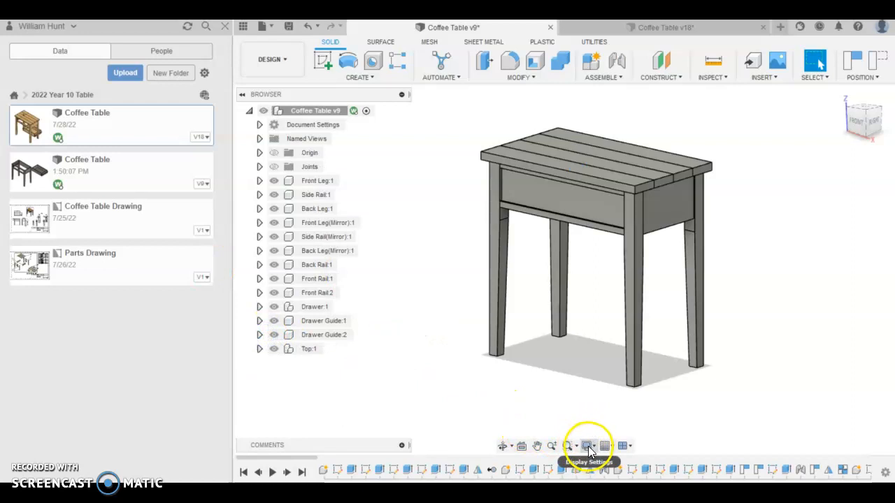
{"action": "left_click", "coordinate": [587, 444]}
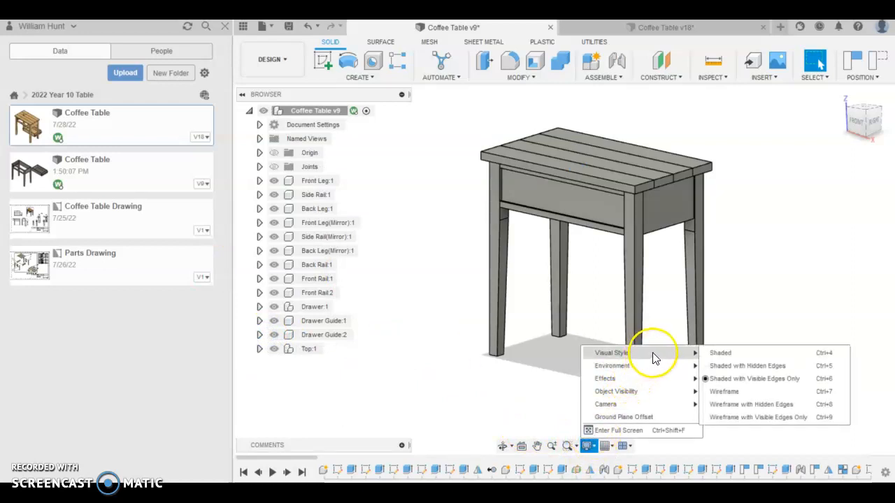
{"action": "mouse_move", "coordinate": [656, 392]}
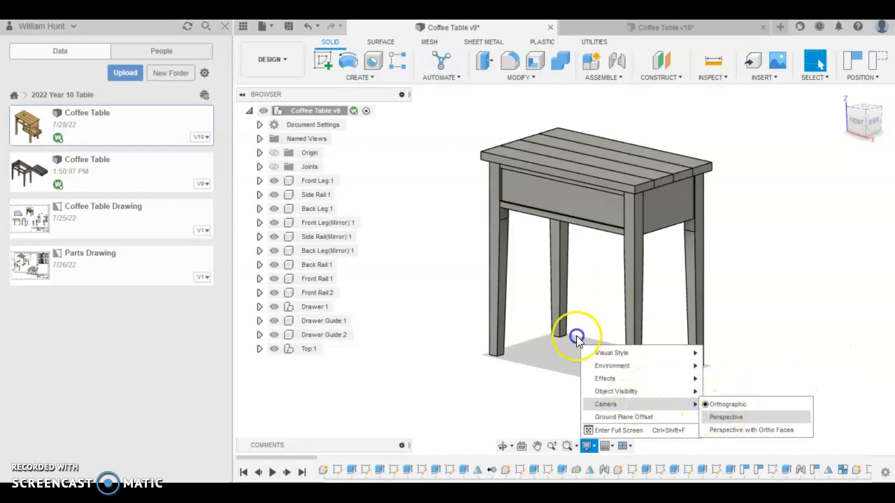
{"action": "left_click", "coordinate": [726, 417]}
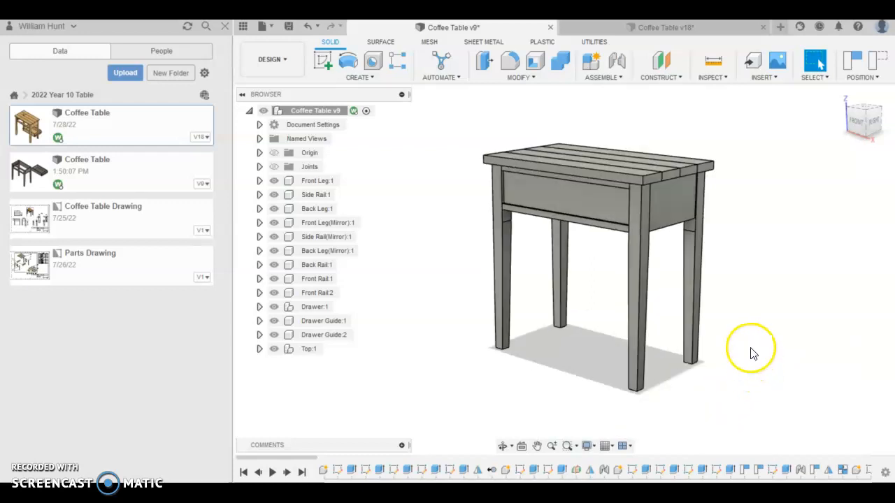
{"action": "mouse_move", "coordinate": [754, 333]}
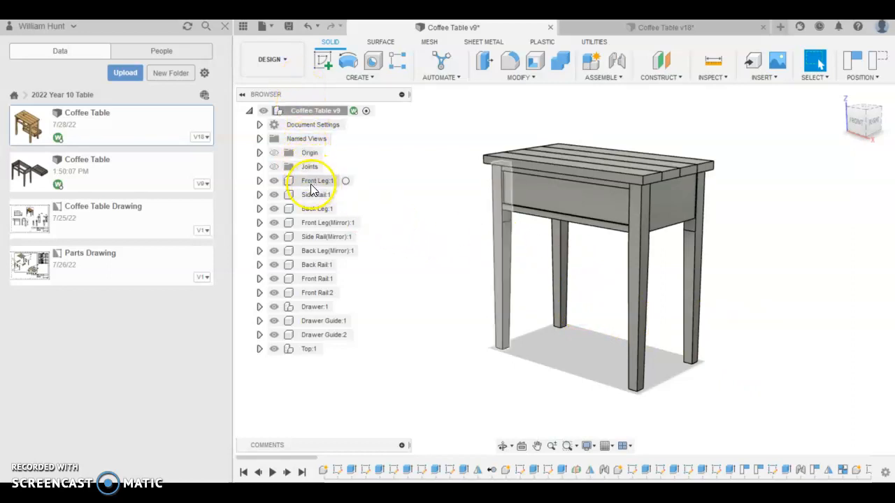
- Apply Pine from the Wood material library to all table components via Physical Material
{"action": "right_click", "coordinate": [316, 181]}
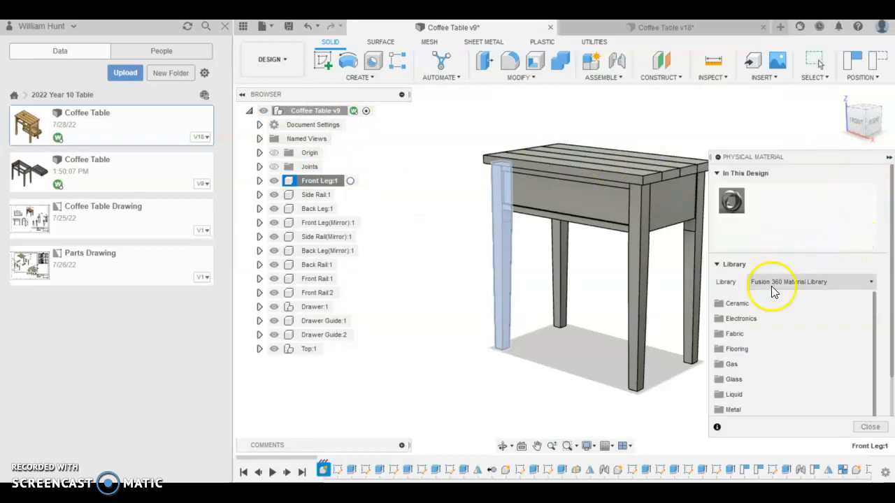
{"action": "scroll", "scroll_direction": "down", "scroll_amount": 3}
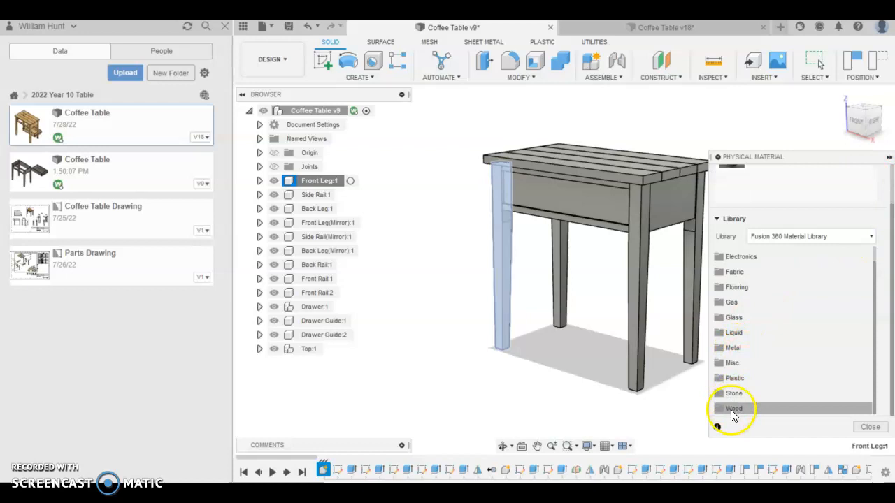
{"action": "left_click", "coordinate": [733, 408]}
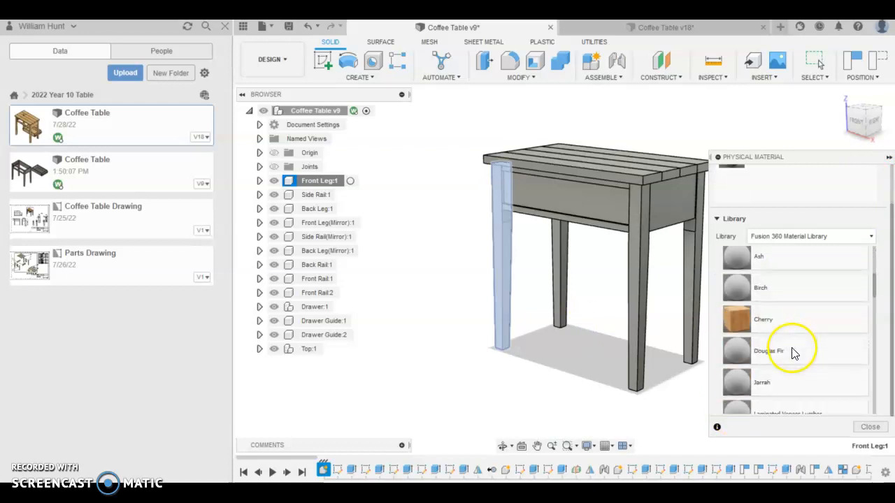
{"action": "scroll", "scroll_direction": "down", "scroll_amount": 3}
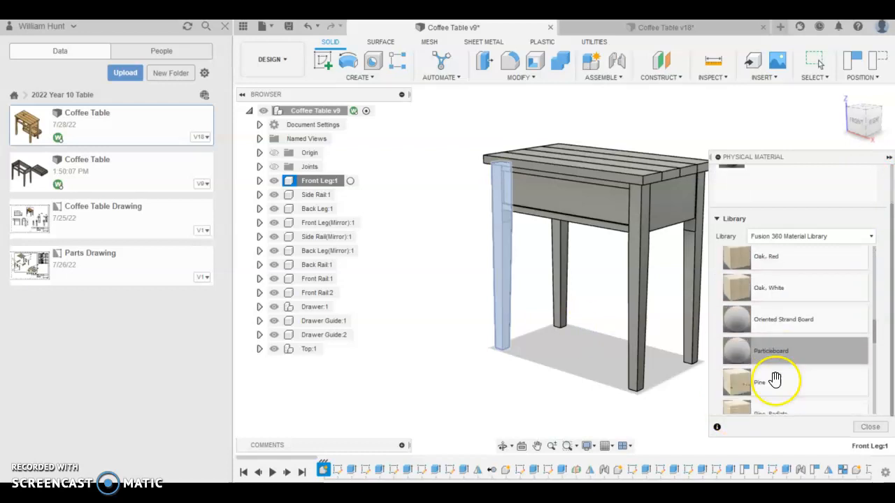
{"action": "scroll", "scroll_direction": "down", "scroll_amount": 3}
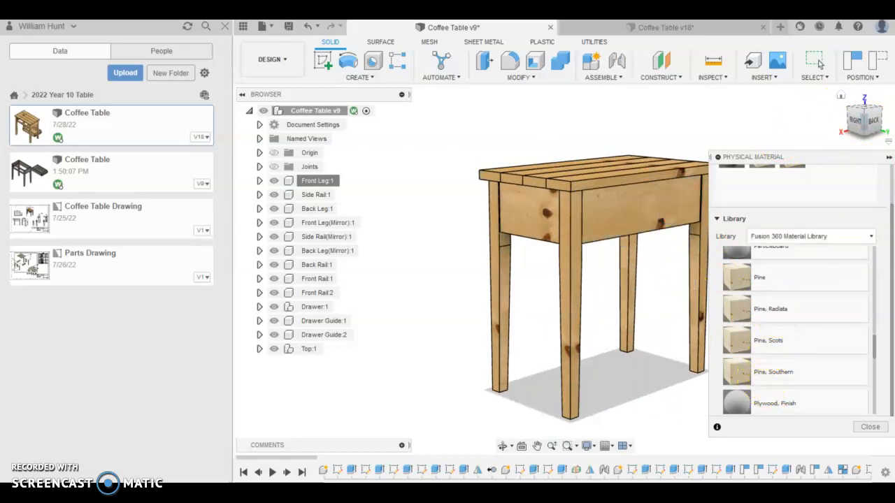
{"action": "left_click_drag", "start_coordinate": [594, 280], "coordinate": [524, 210]}
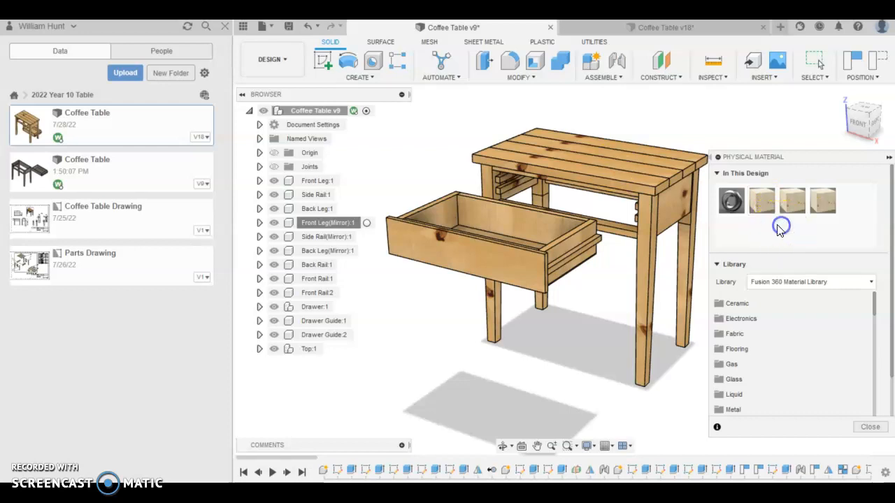
{"action": "left_click", "coordinate": [822, 201]}
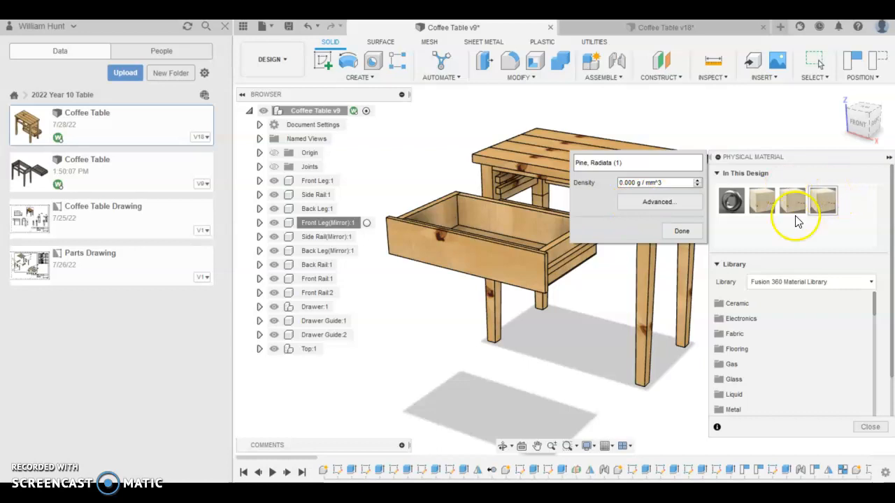
{"action": "left_click", "coordinate": [657, 201]}
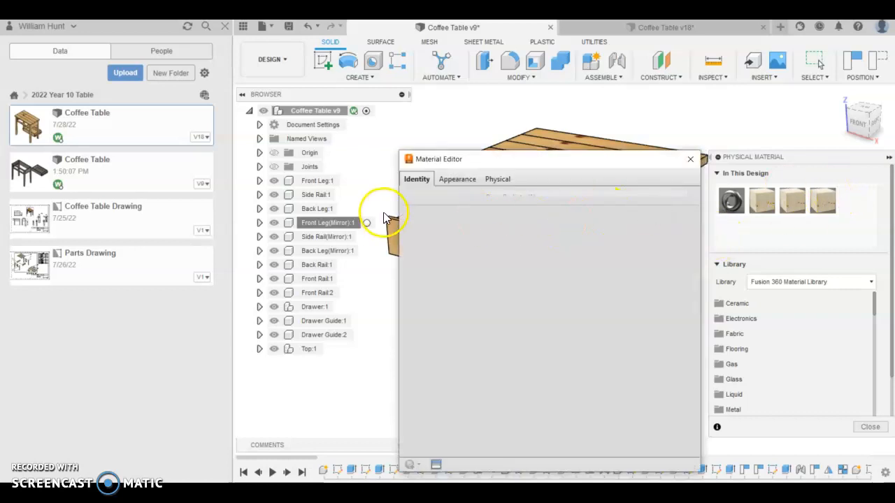
{"action": "left_click", "coordinate": [456, 179]}
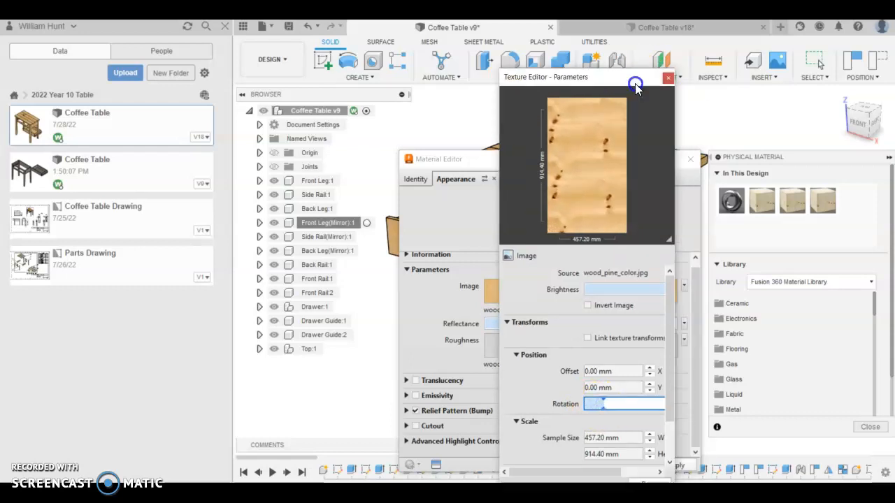
{"action": "left_click", "coordinate": [668, 78]}
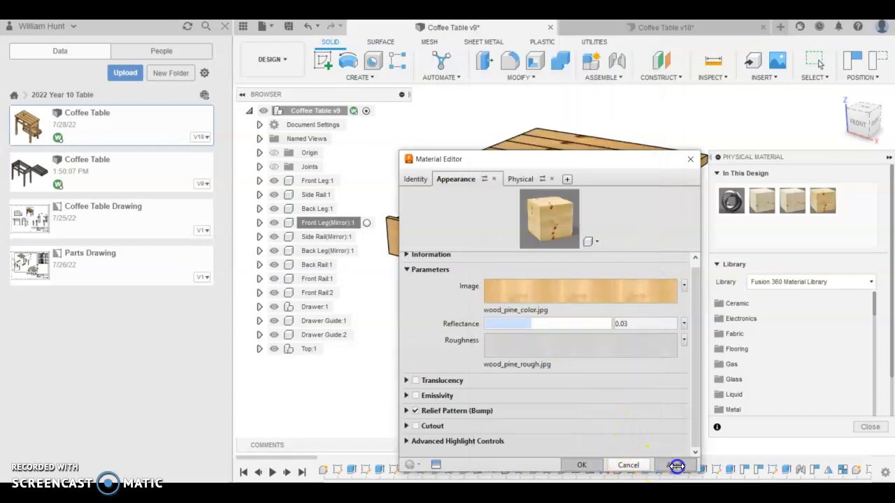
{"action": "left_click", "coordinate": [823, 201]}
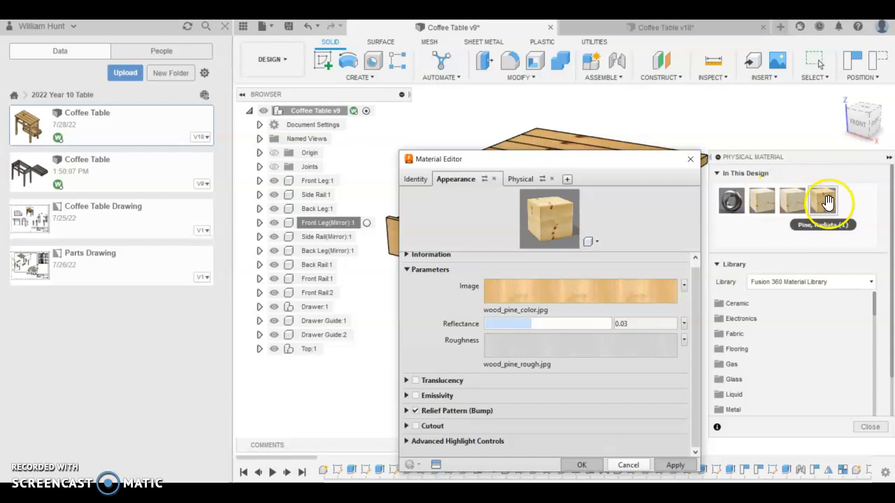
{"action": "left_click", "coordinate": [581, 464]}
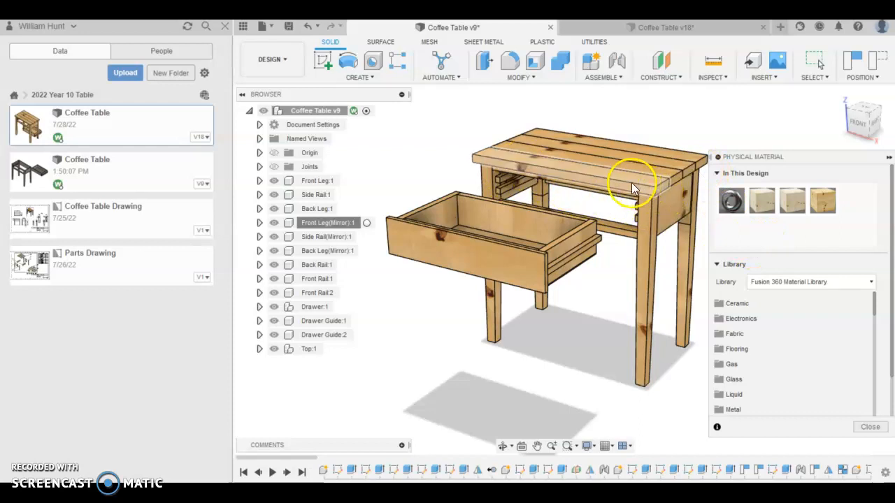
{"action": "mouse_move", "coordinate": [553, 154]}
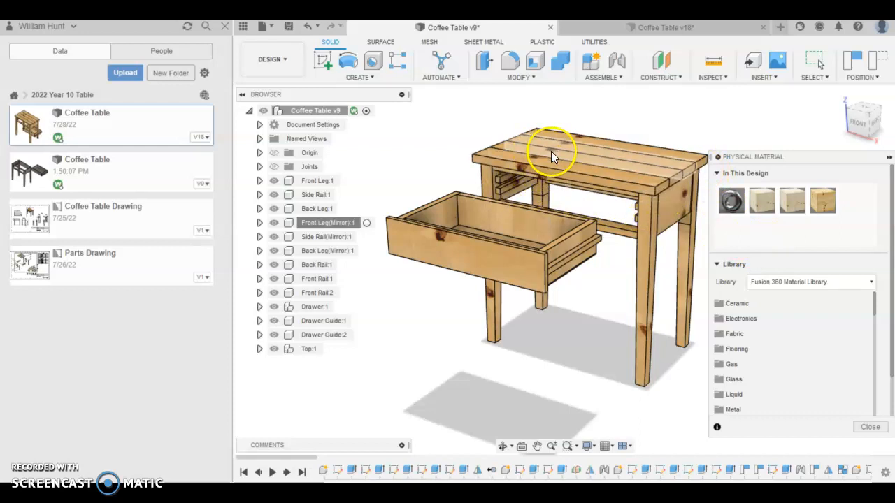